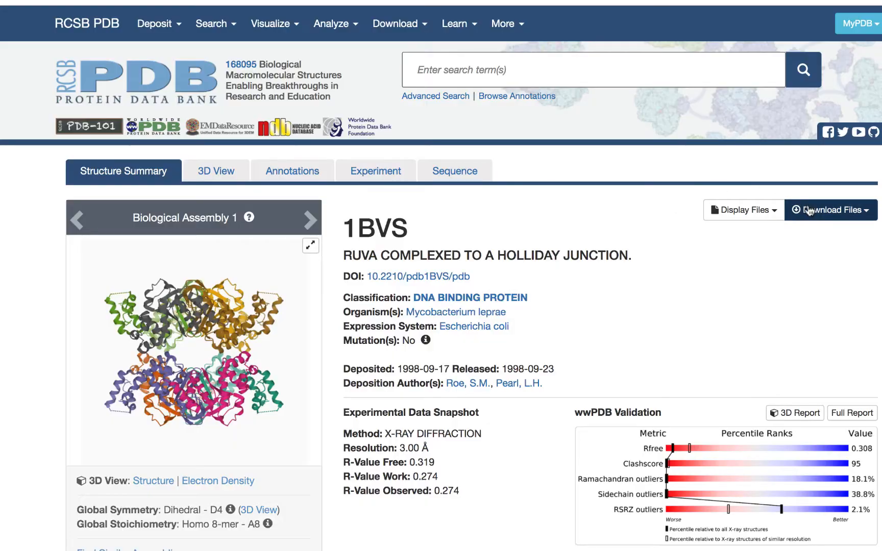
- Download the 1BVS structure file from RCSB PDB and open it
click(830, 210)
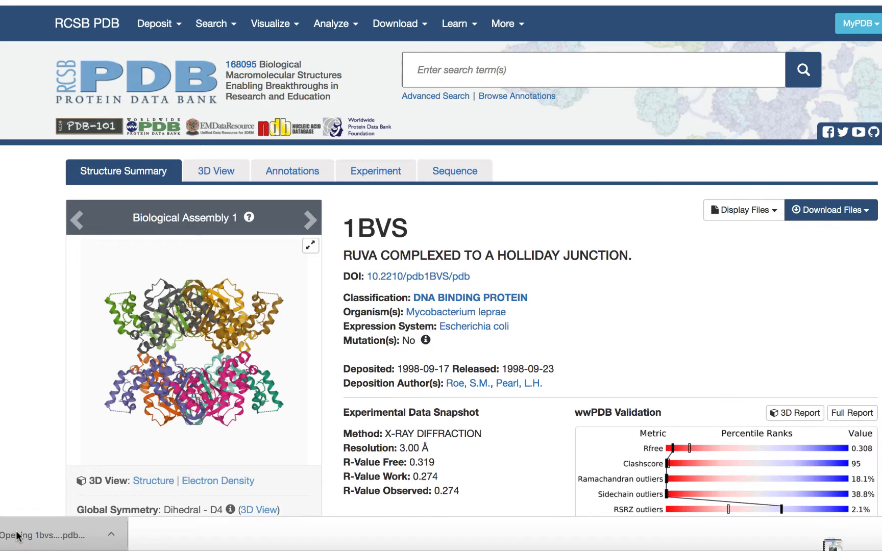
click(53, 535)
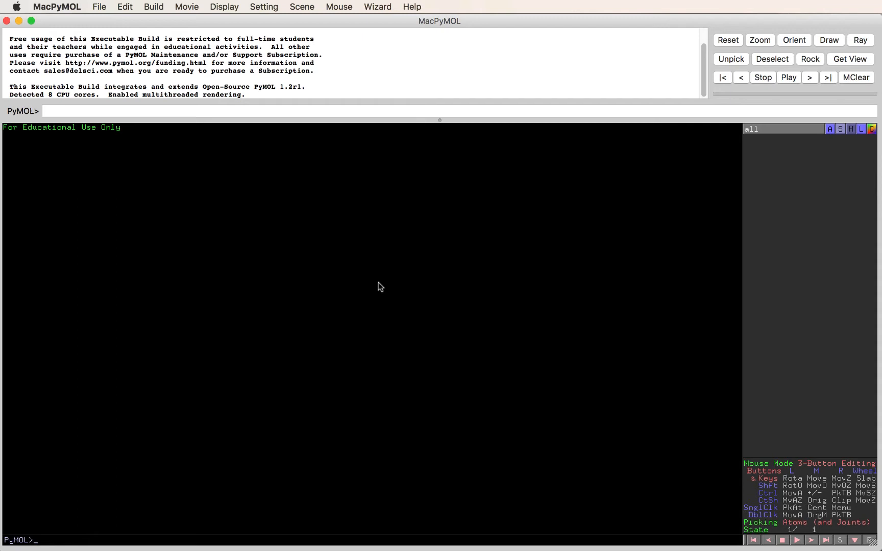
mouse_move(169, 15)
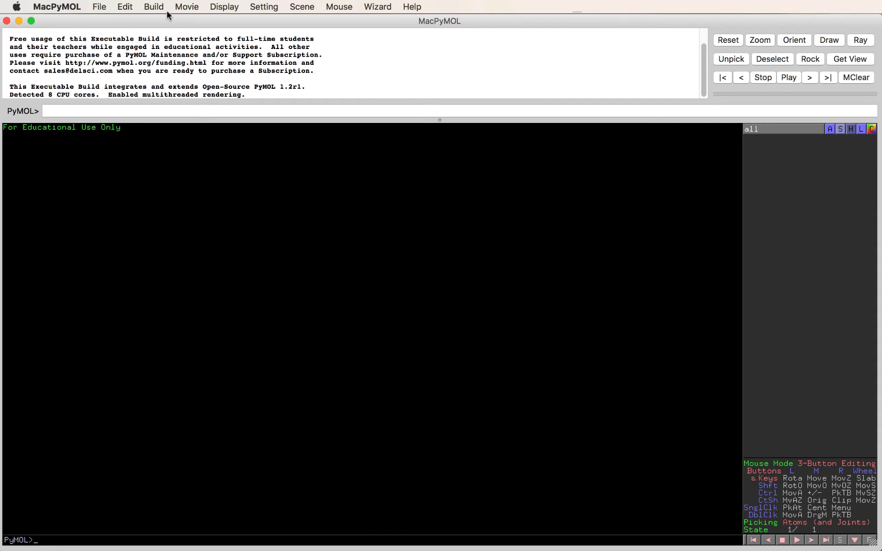
- Build a single alanine residue as a new 'ala' object via Build > Residue
click(154, 7)
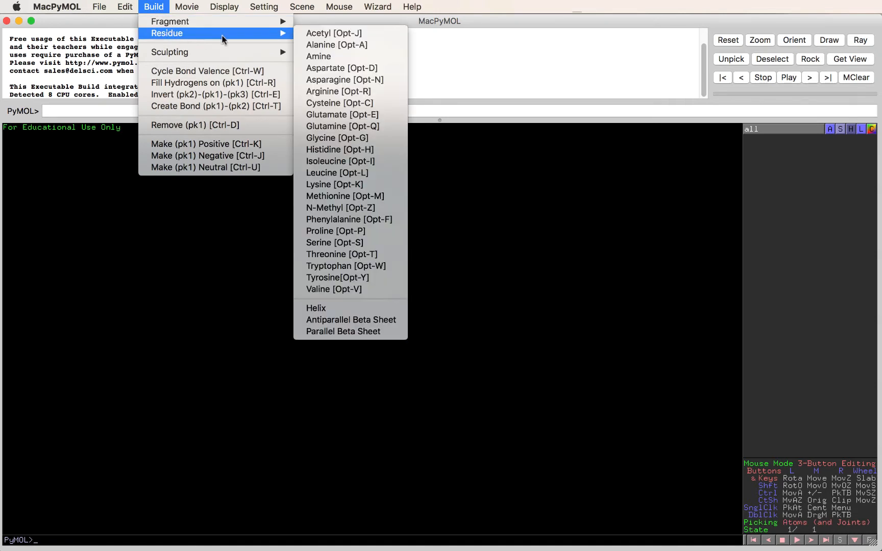
mouse_move(341, 68)
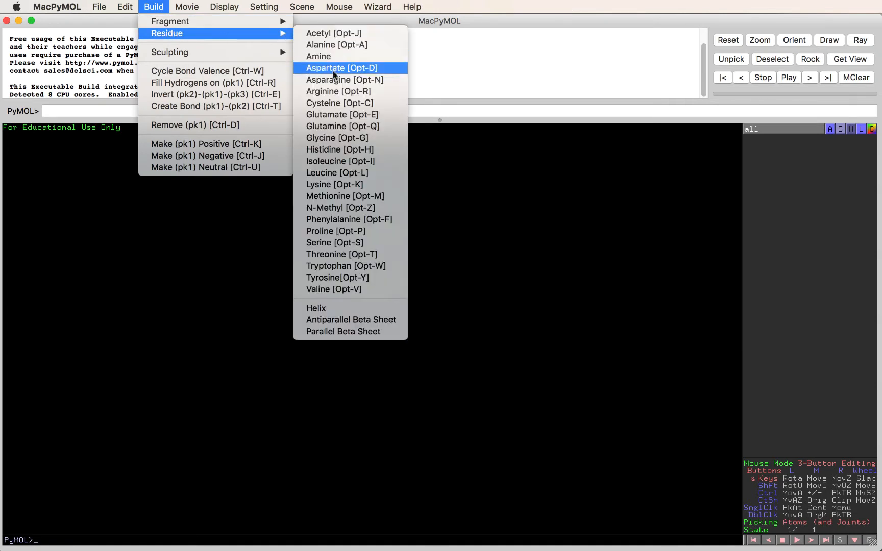
mouse_move(337, 45)
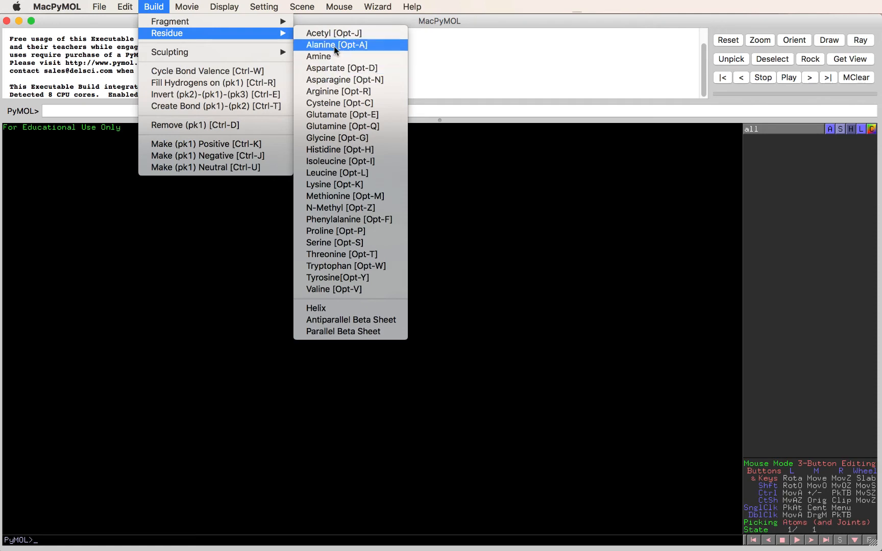
click(337, 45)
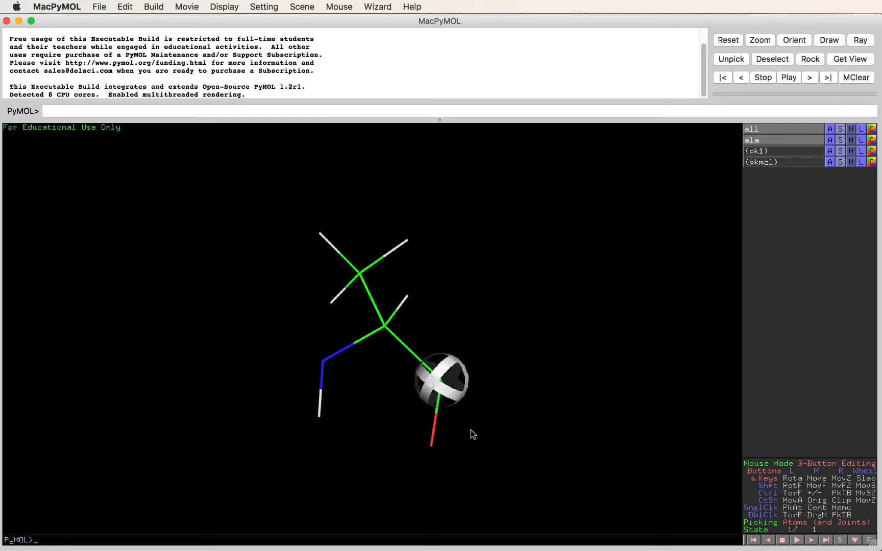
mouse_move(821, 459)
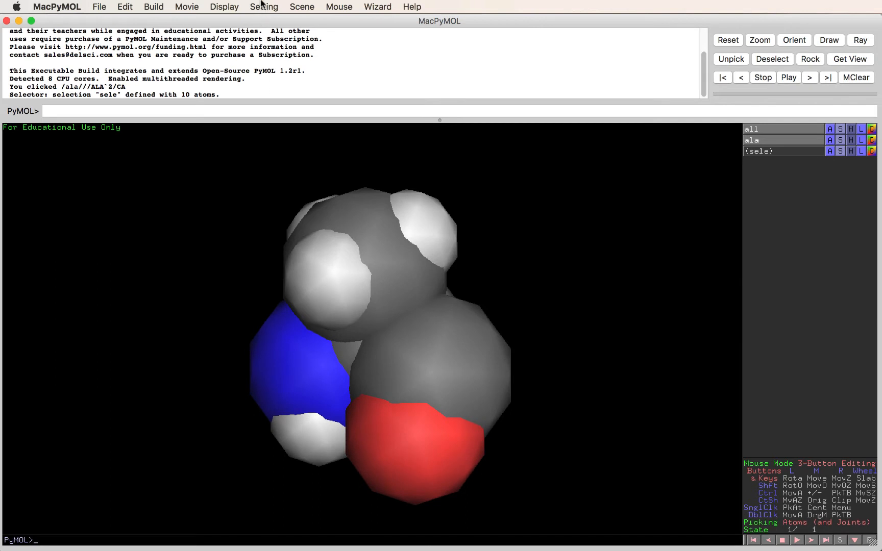
- Set sphere_scale to a small value in Edit All settings for a ball-and-stick look
click(263, 6)
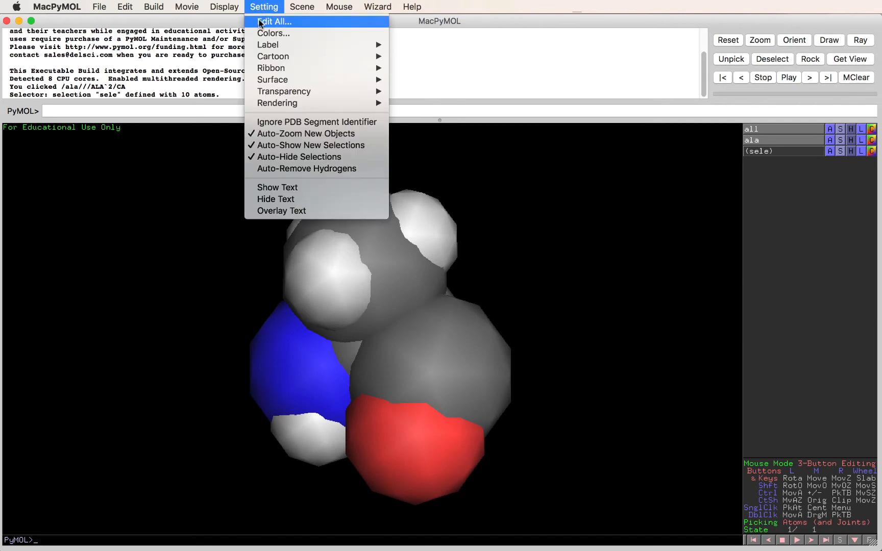
click(275, 21)
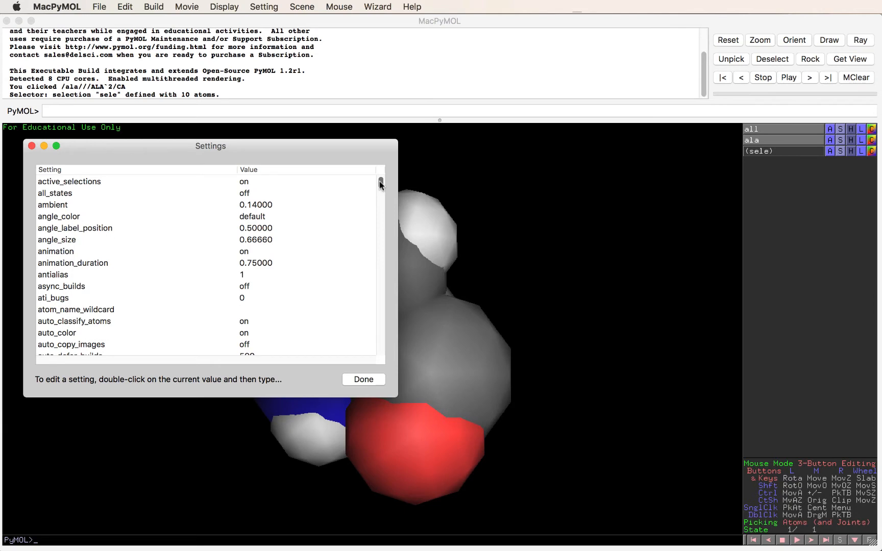
scroll(down, 3)
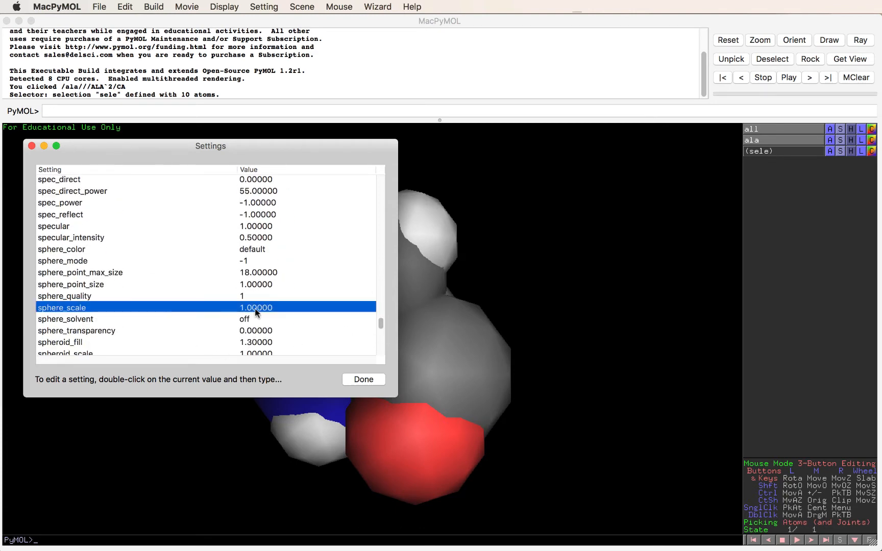
double_click(257, 308)
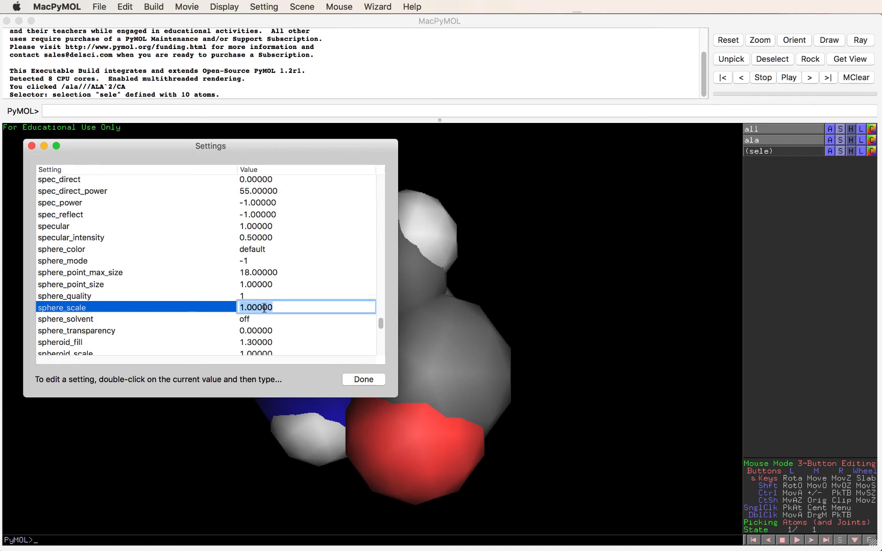
text(.3)
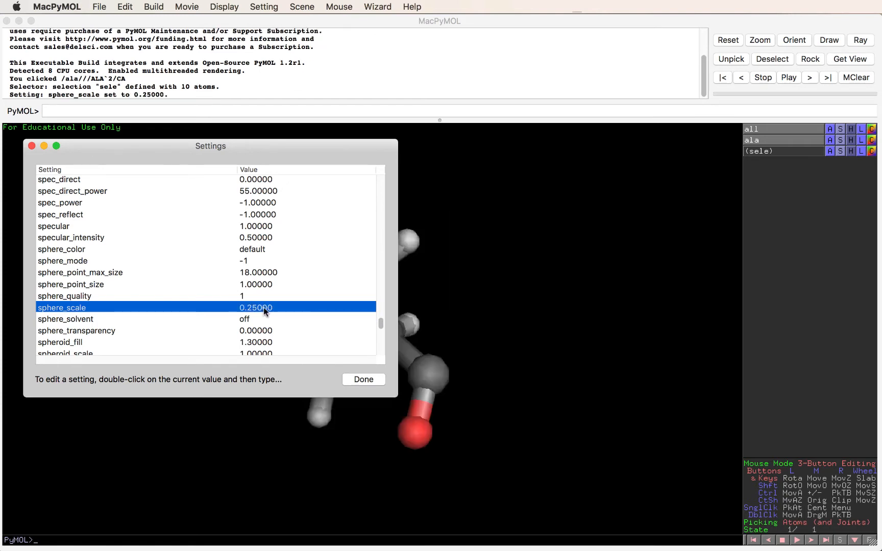
click(364, 379)
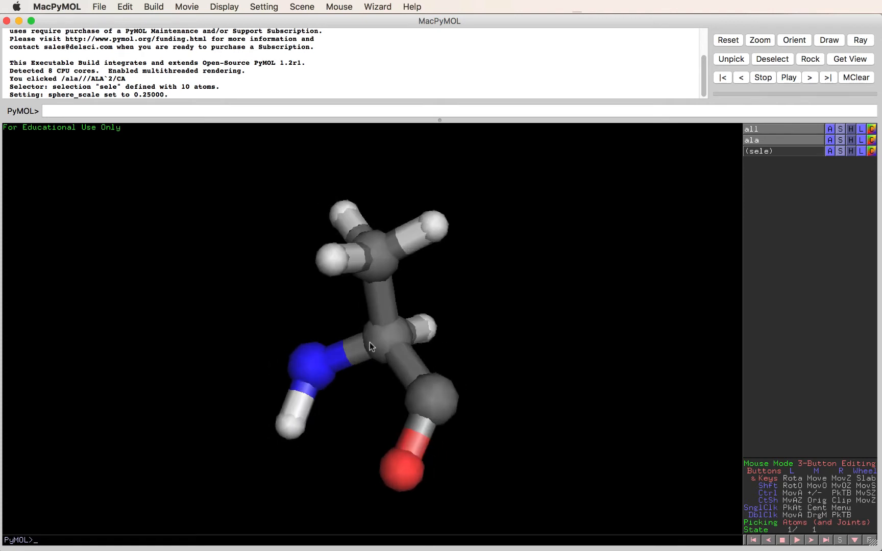
mouse_move(520, 341)
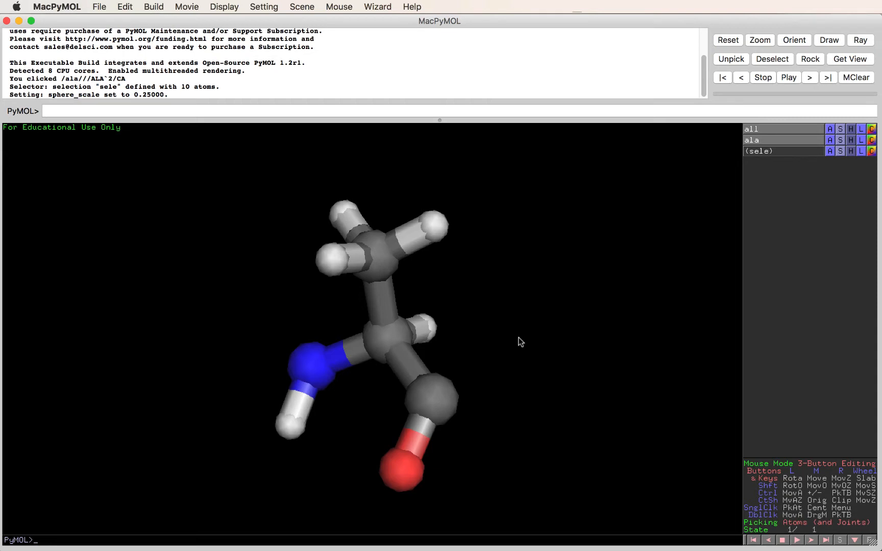
mouse_move(498, 364)
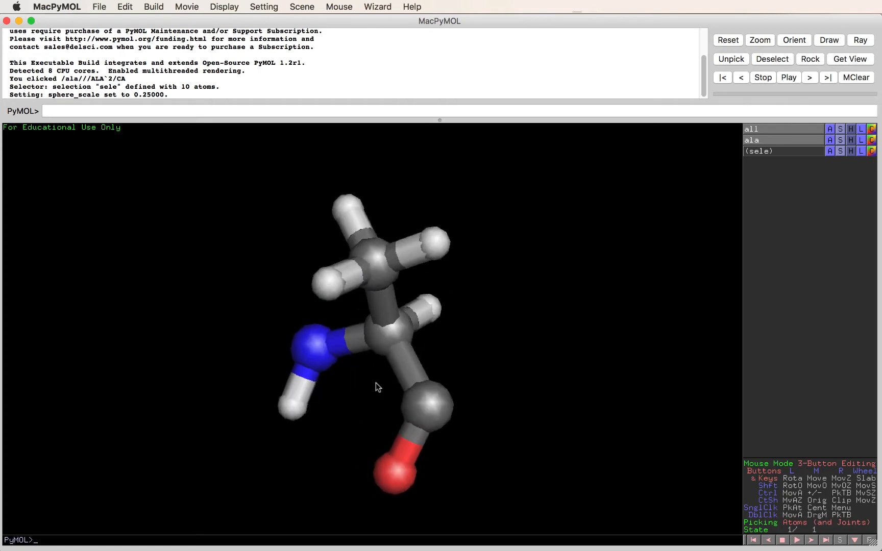
mouse_move(411, 446)
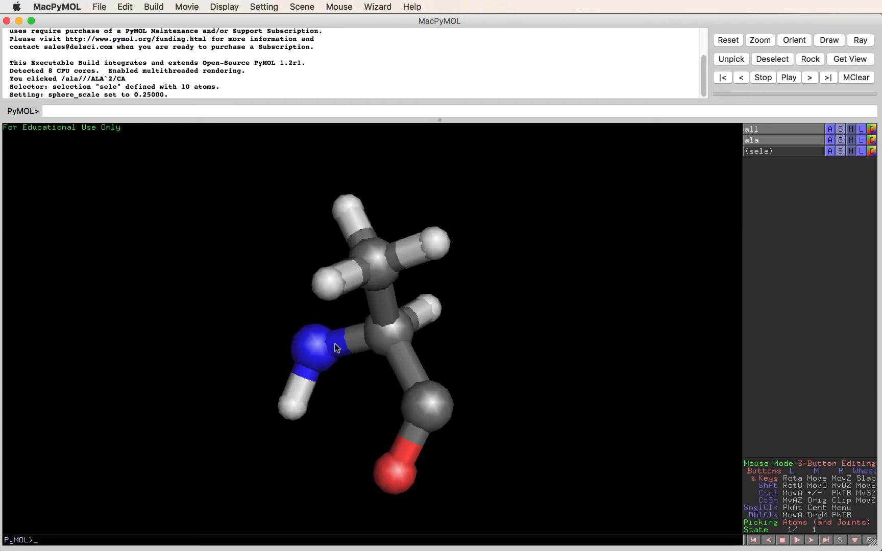
- Turn on Show Valences so the carbonyl C=O appears as a double bond
click(223, 7)
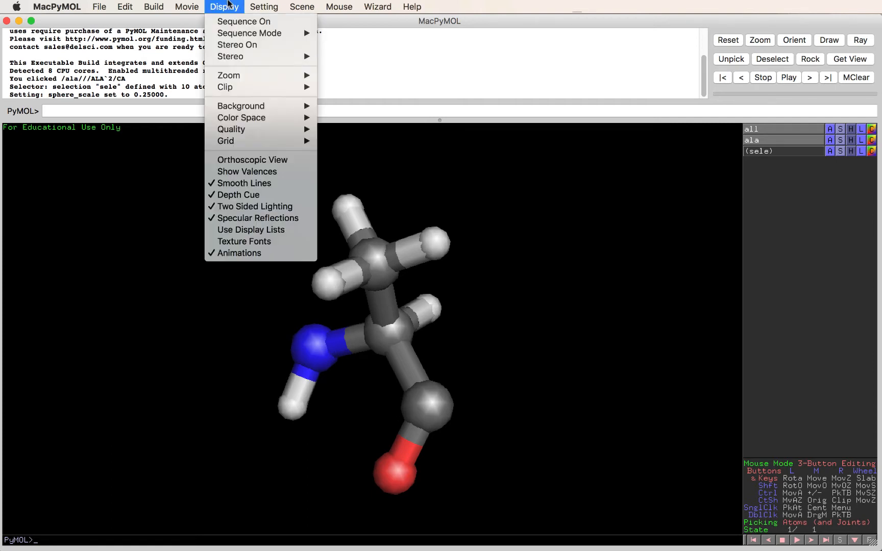
mouse_move(236, 45)
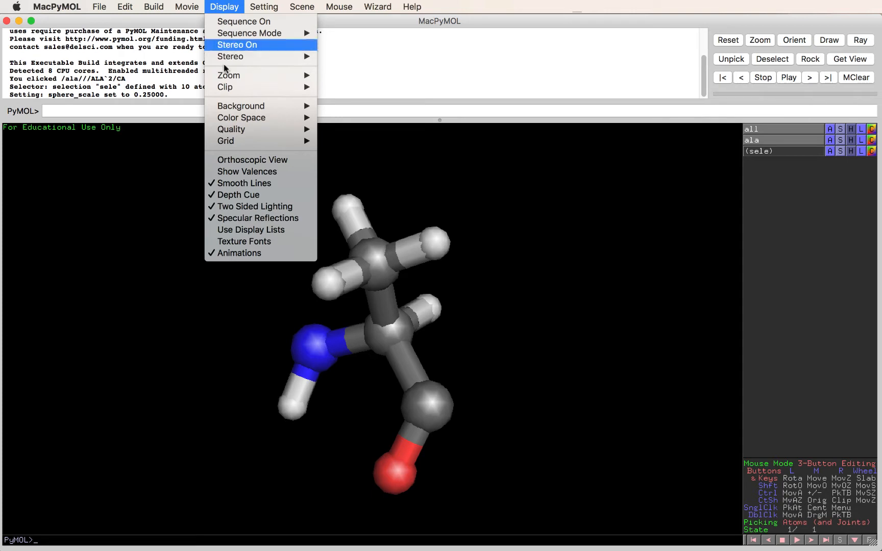
click(246, 171)
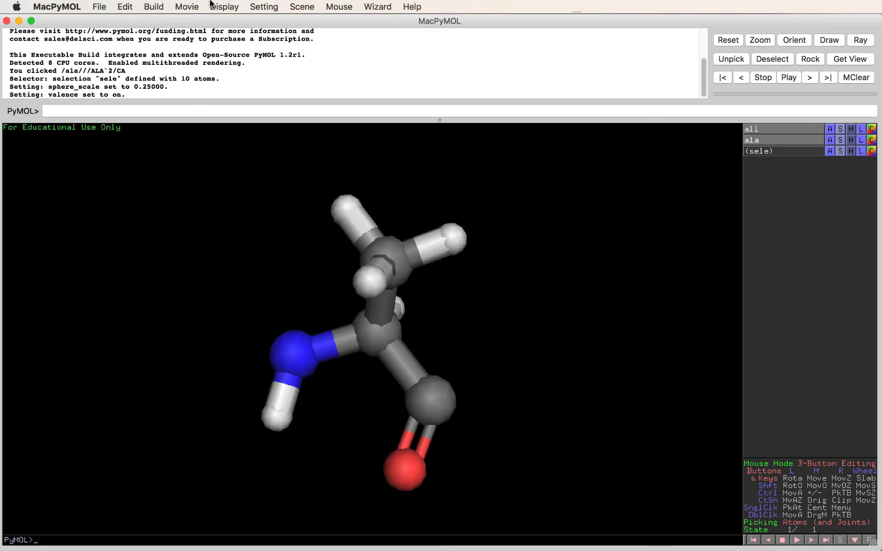
- Dismiss the Build menu and pick the alanine's carbonyl carbon as pk1
click(154, 7)
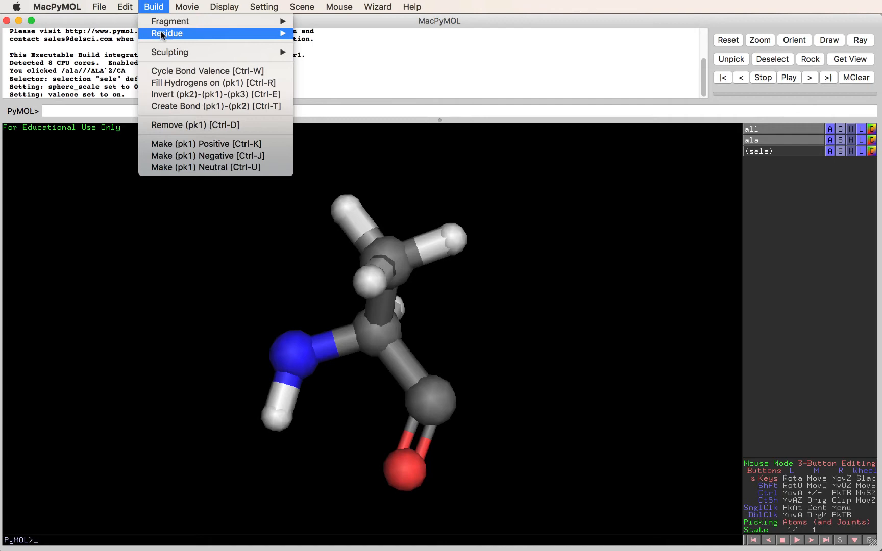
click(329, 335)
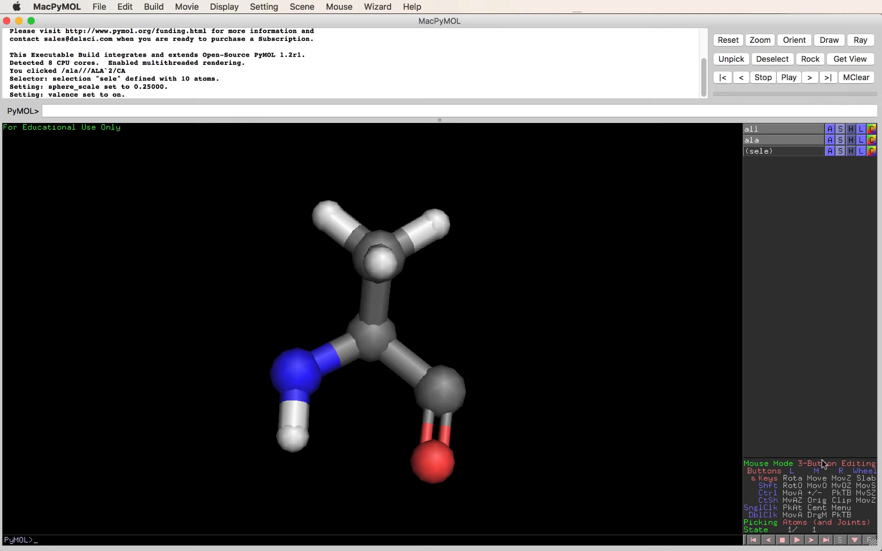
click(816, 463)
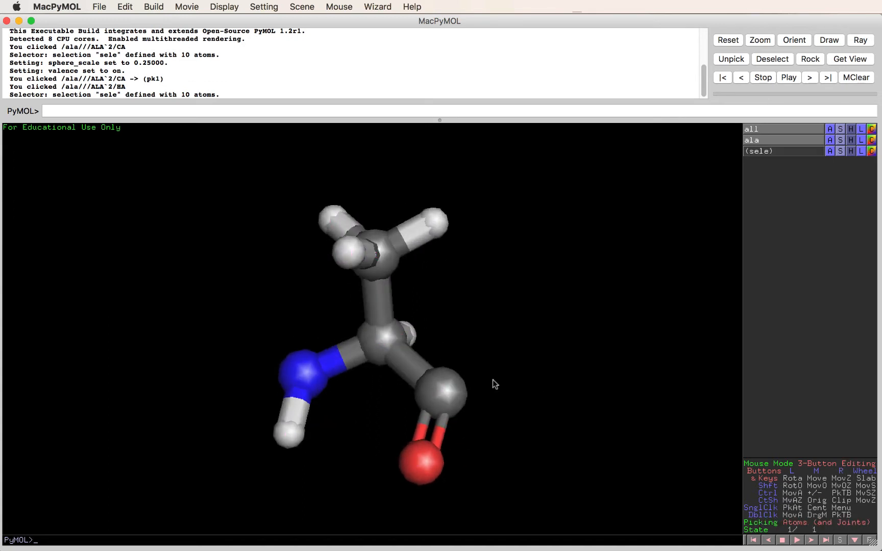
click(442, 383)
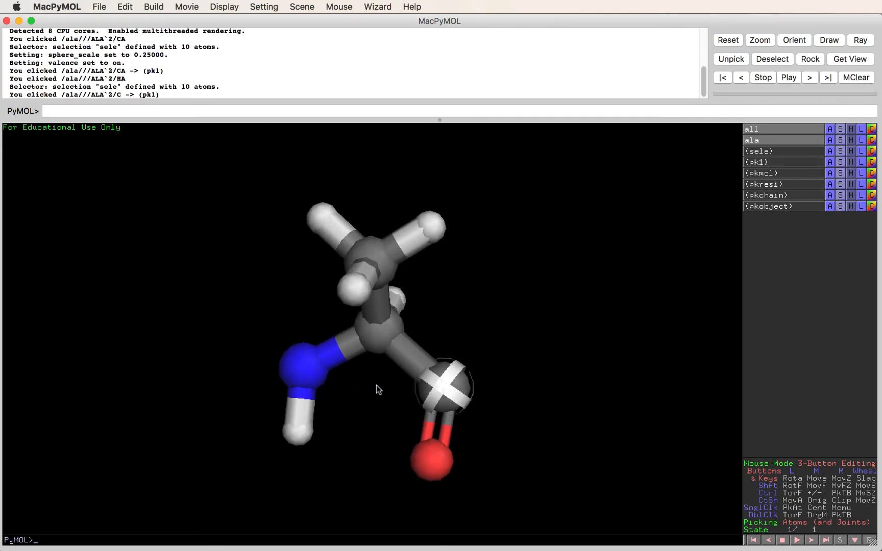
- In Editing mode, pick the alanine's amino nitrogen as pk1 instead of the carbonyl carbon
click(773, 59)
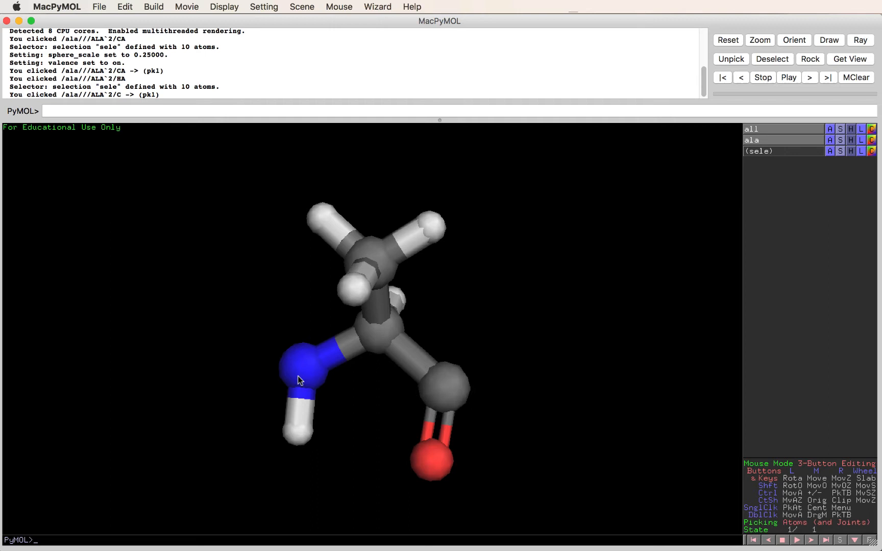
click(306, 371)
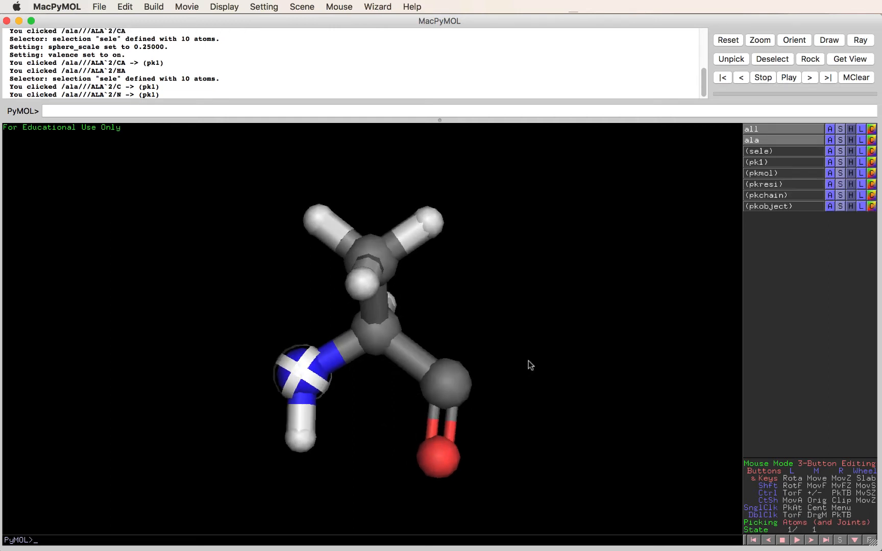
click(772, 58)
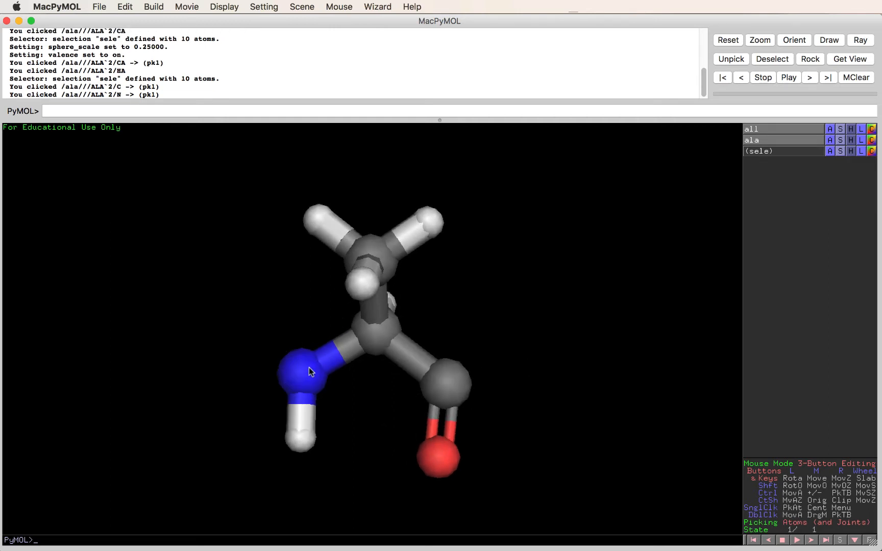
click(306, 373)
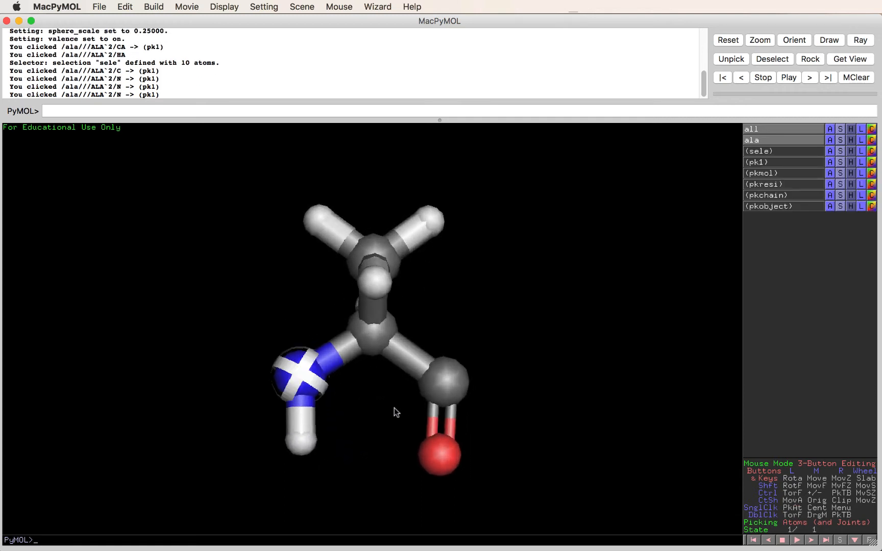
click(772, 58)
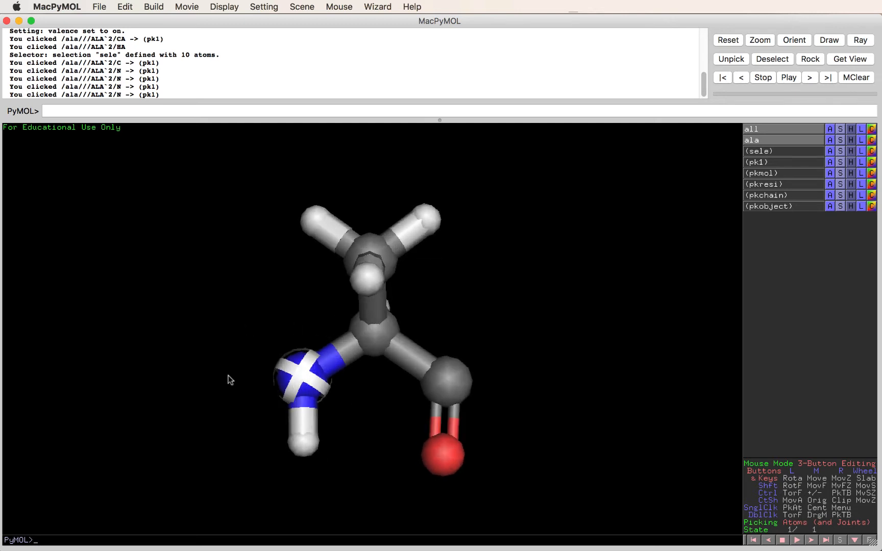
mouse_move(262, 214)
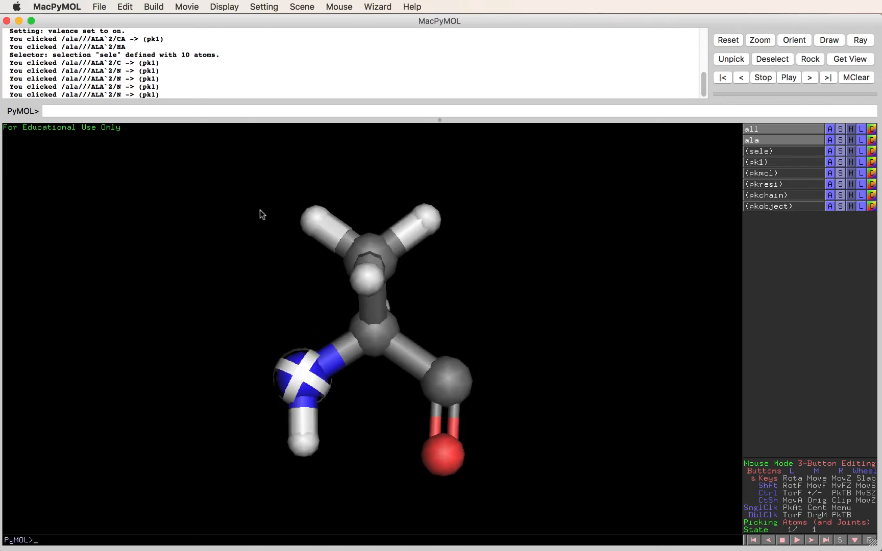
- Make the picked nitrogen positive and refill its hydrogens to form an NH3+ group
click(153, 8)
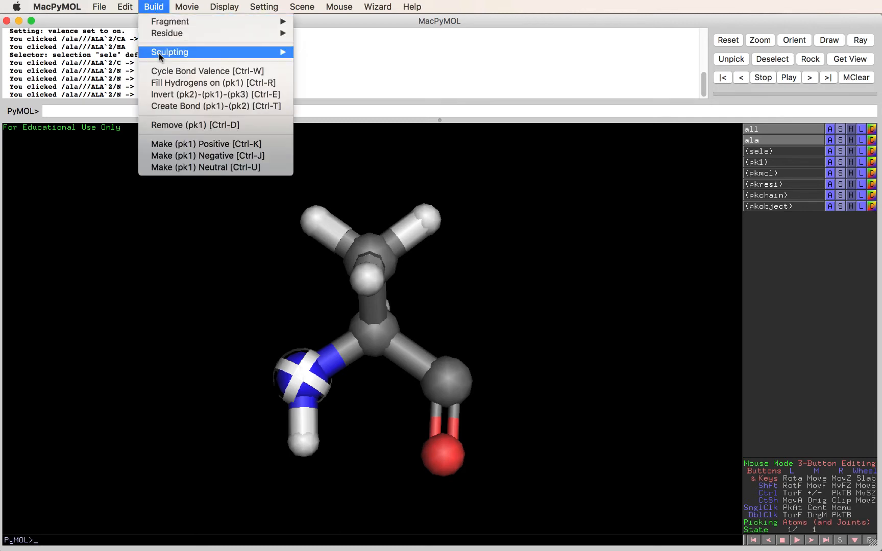
click(194, 125)
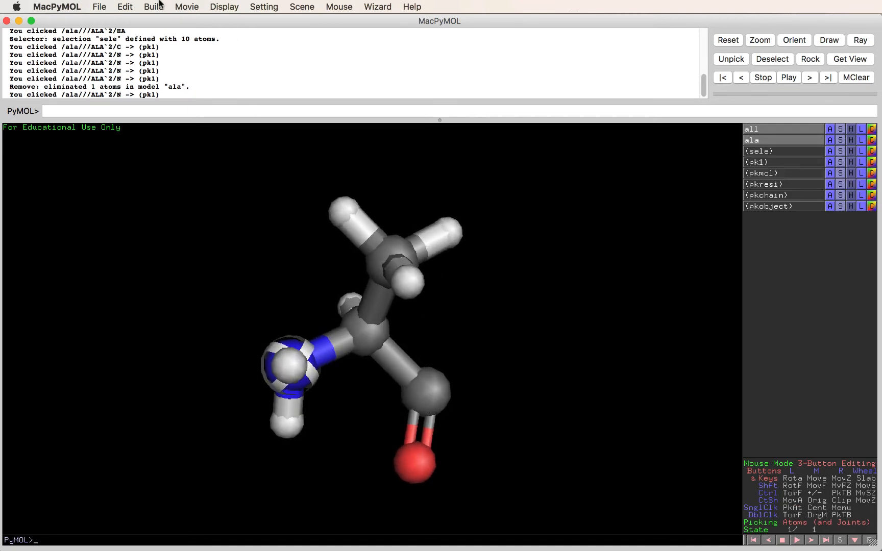
click(153, 6)
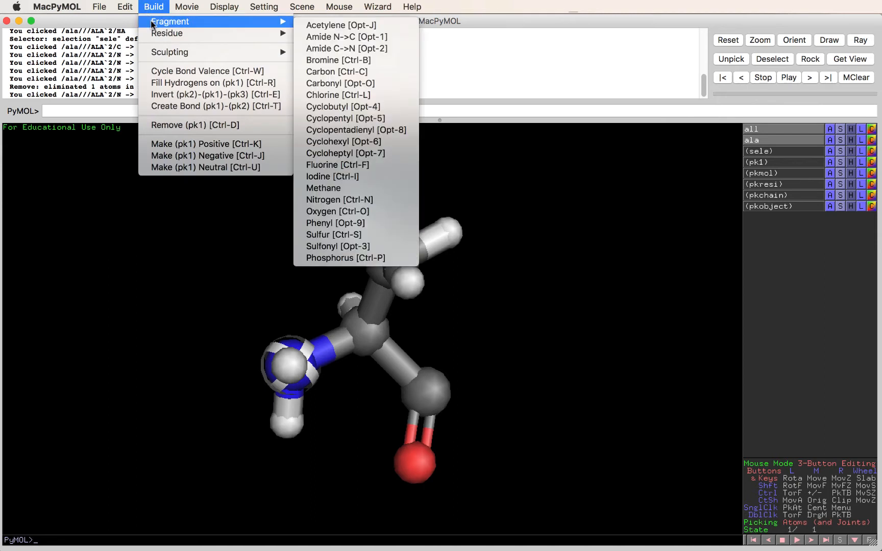
mouse_move(212, 156)
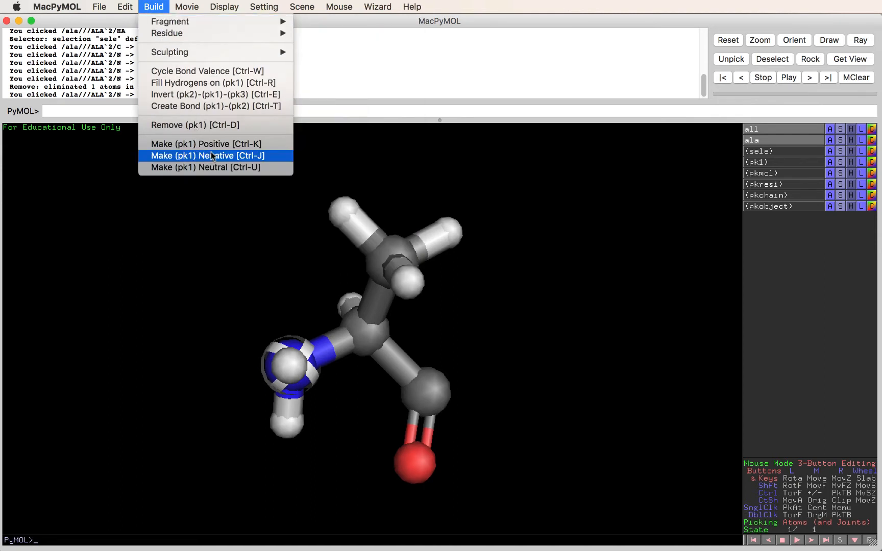
mouse_move(219, 144)
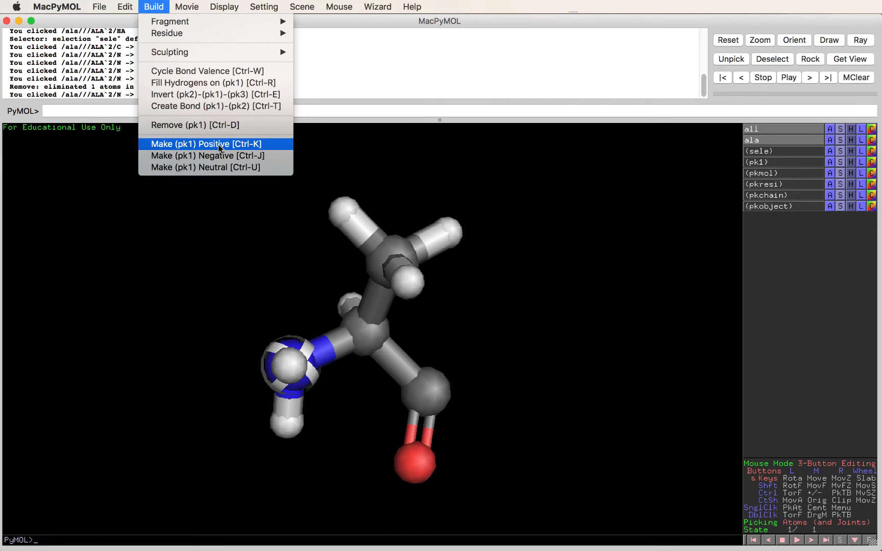
click(206, 144)
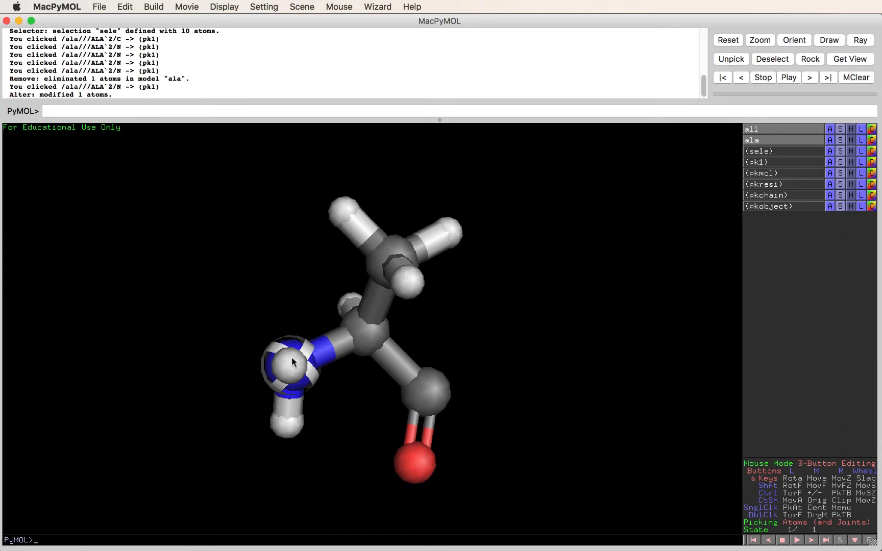
mouse_move(265, 363)
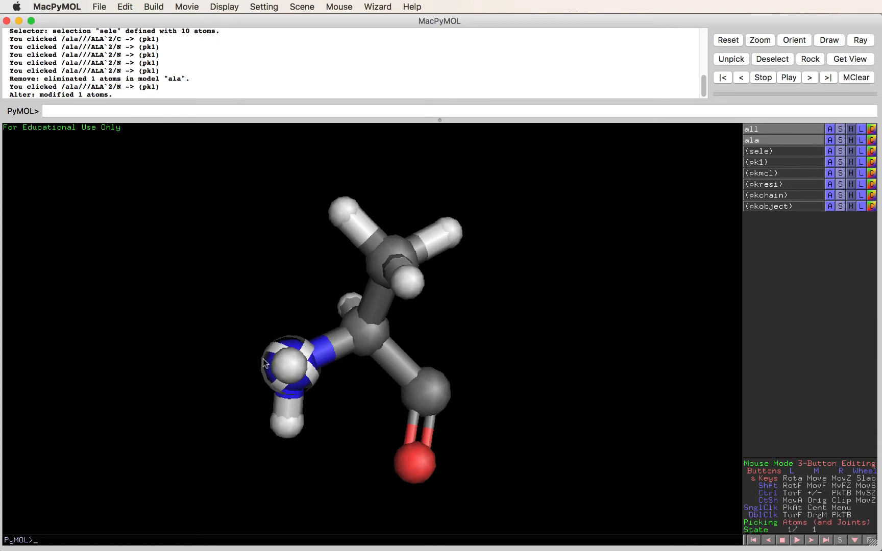
click(153, 7)
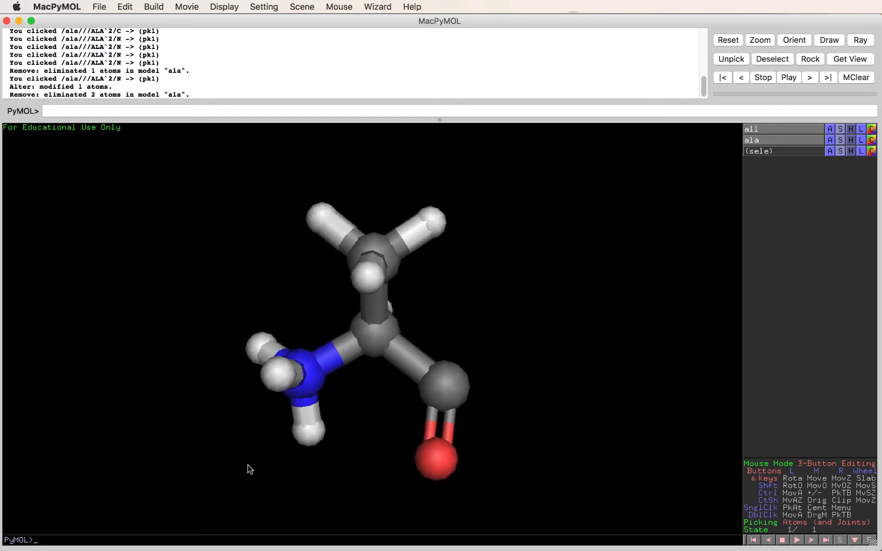
mouse_move(471, 392)
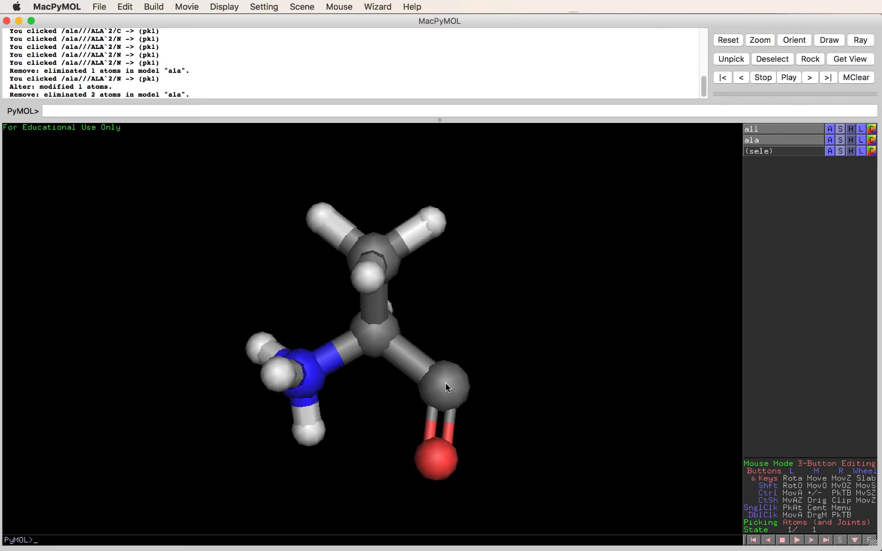
- Fill hydrogens on the carbonyl carbon, then pick the new hydrogen as pk1
click(443, 387)
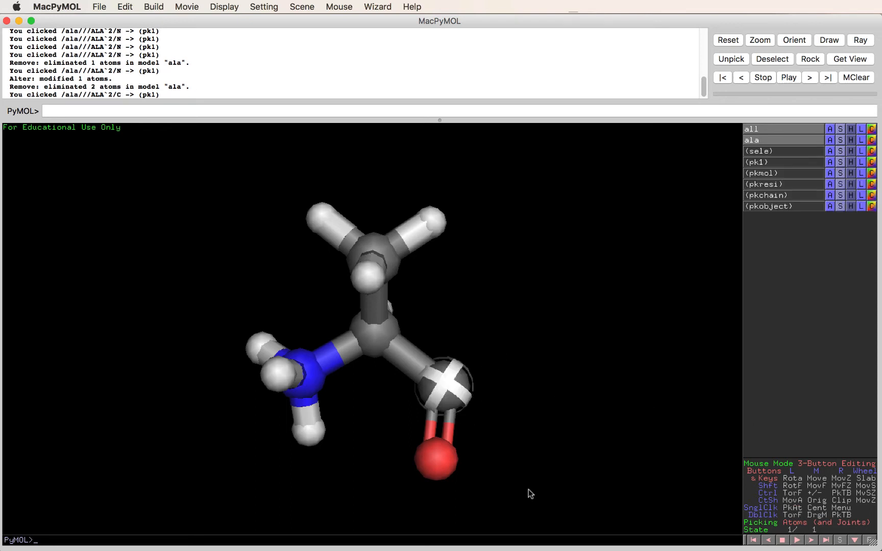
mouse_move(394, 285)
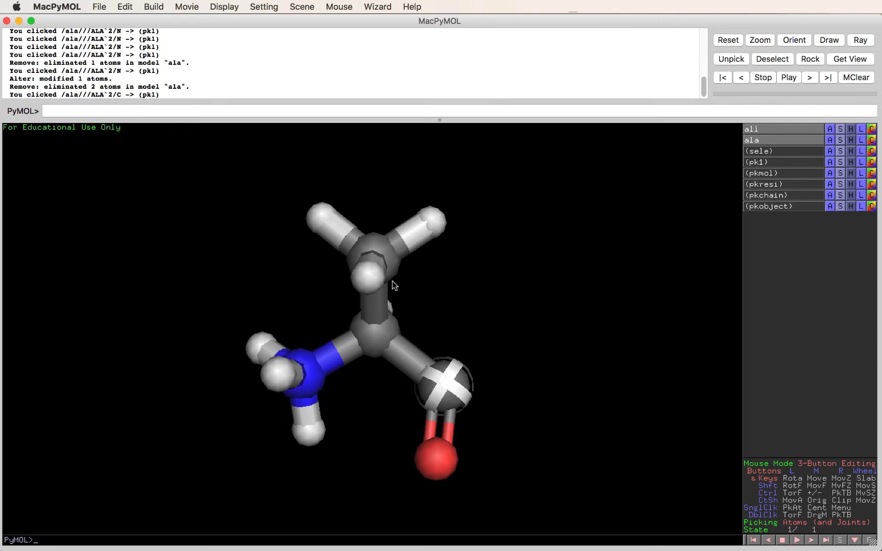
mouse_move(461, 356)
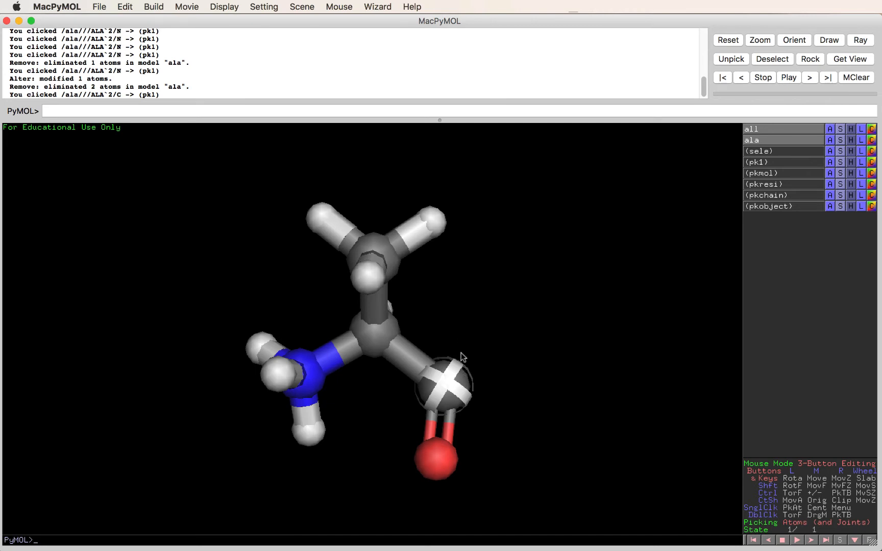
click(153, 7)
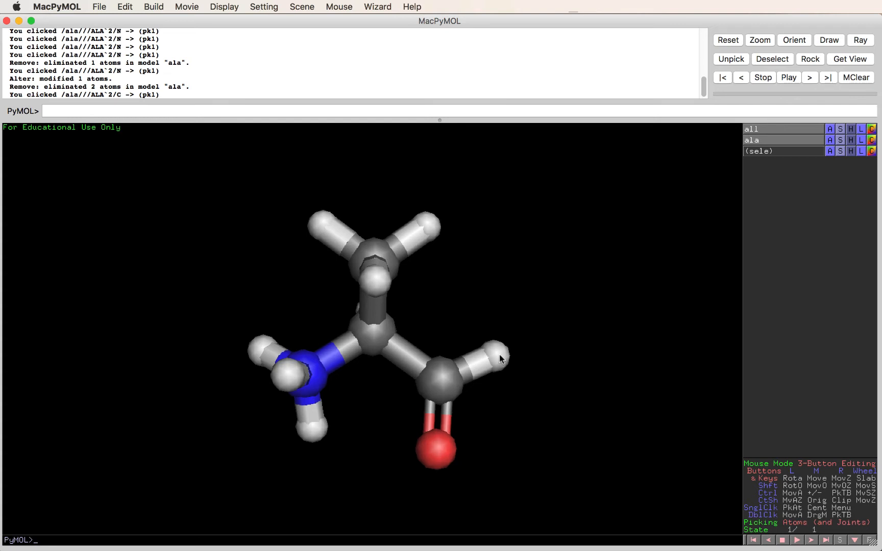
click(499, 346)
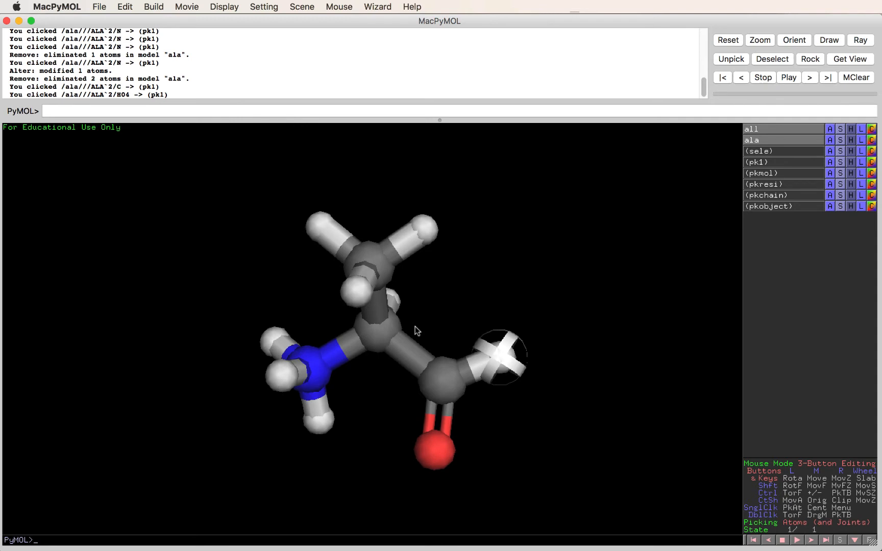
- Replace the picked hydrogen with an oxygen fragment, giving a carboxylic acid OH
click(153, 6)
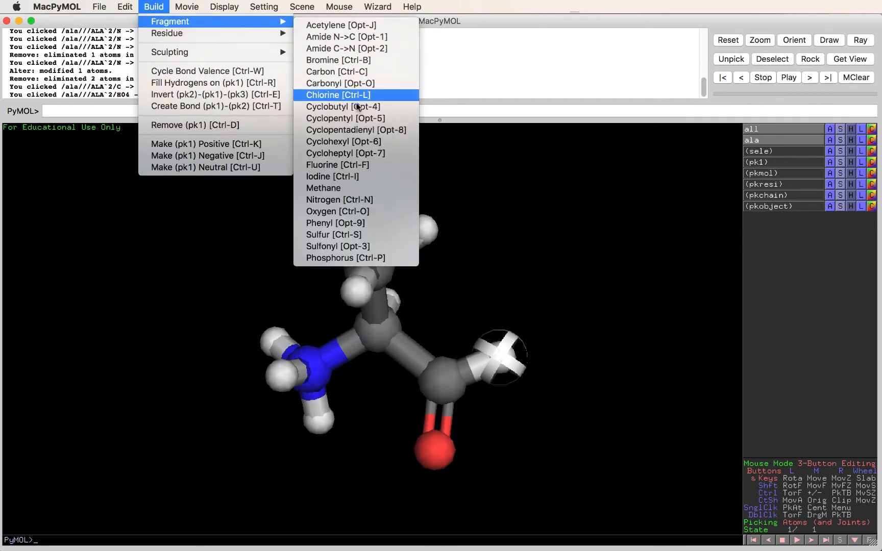
mouse_move(347, 48)
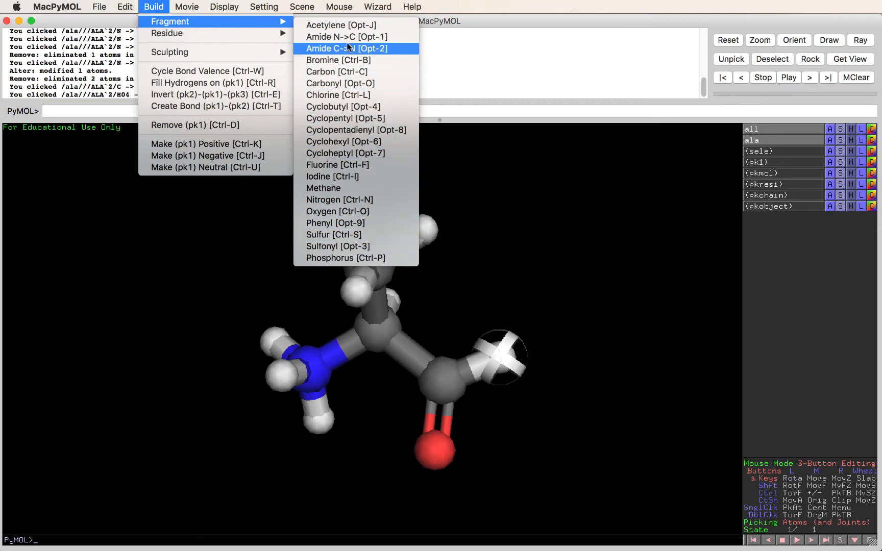
mouse_move(339, 200)
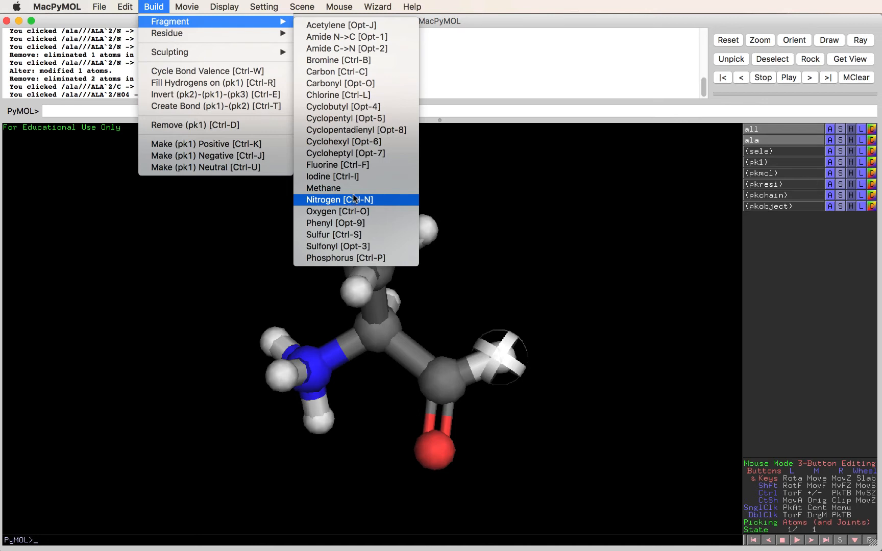
click(339, 199)
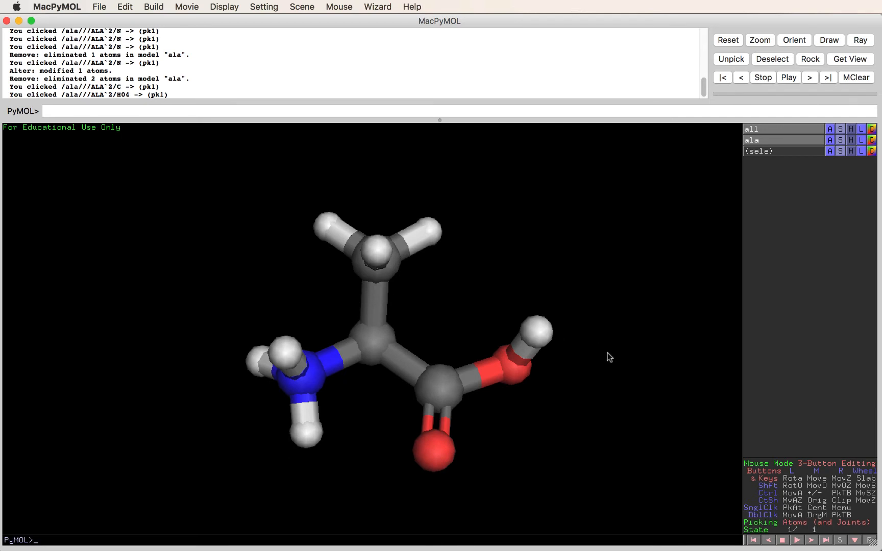
mouse_move(426, 357)
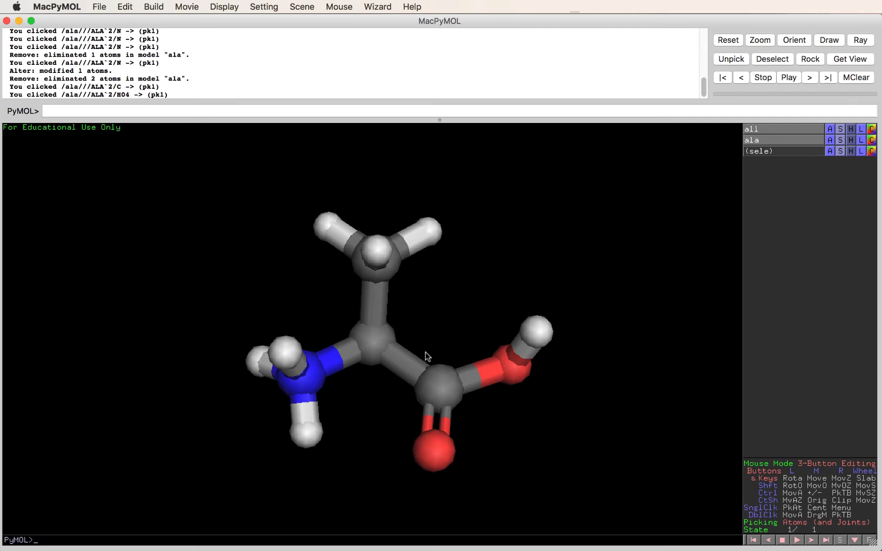
mouse_move(533, 469)
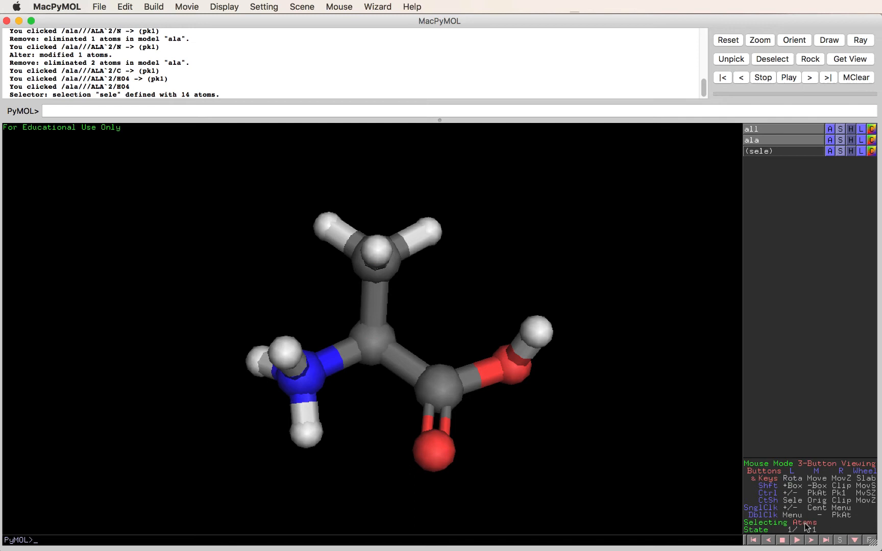
- In Atoms selection mode, remove hydroxyl hydrogen H04 to leave a carboxylate
click(536, 332)
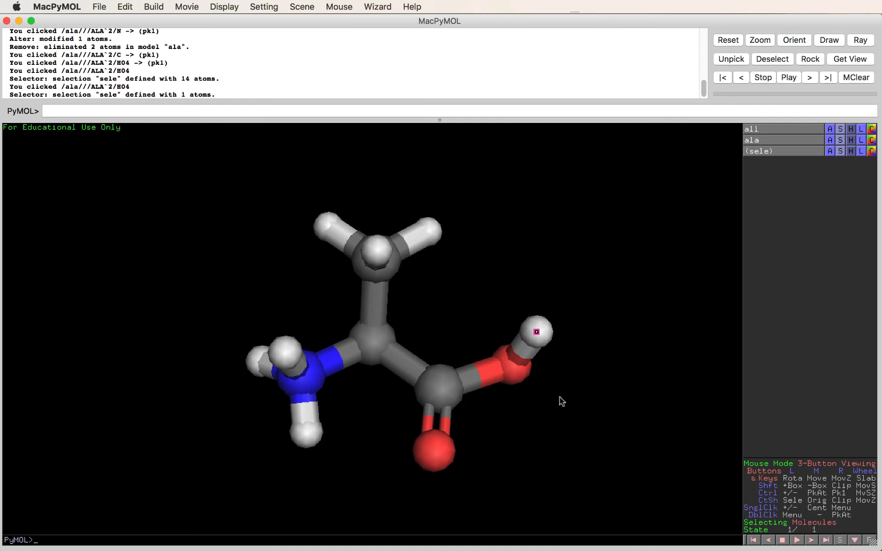
click(536, 332)
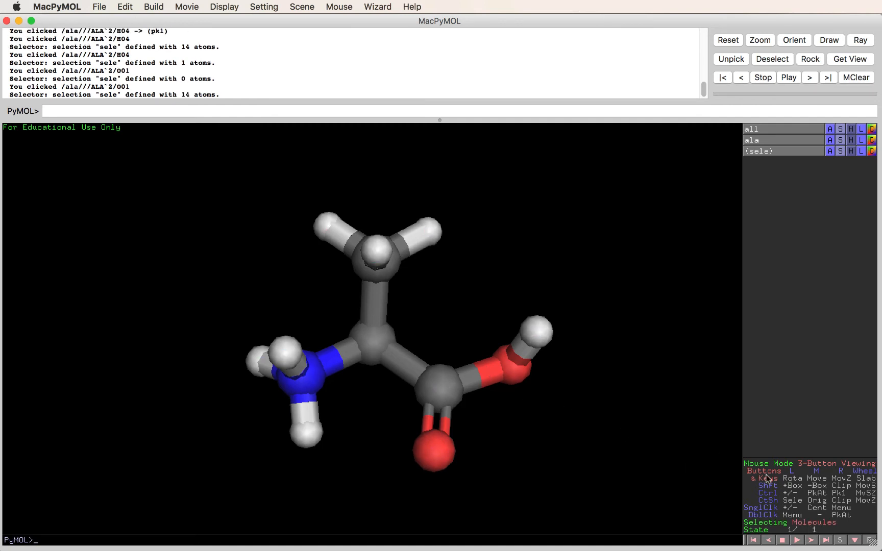
click(532, 332)
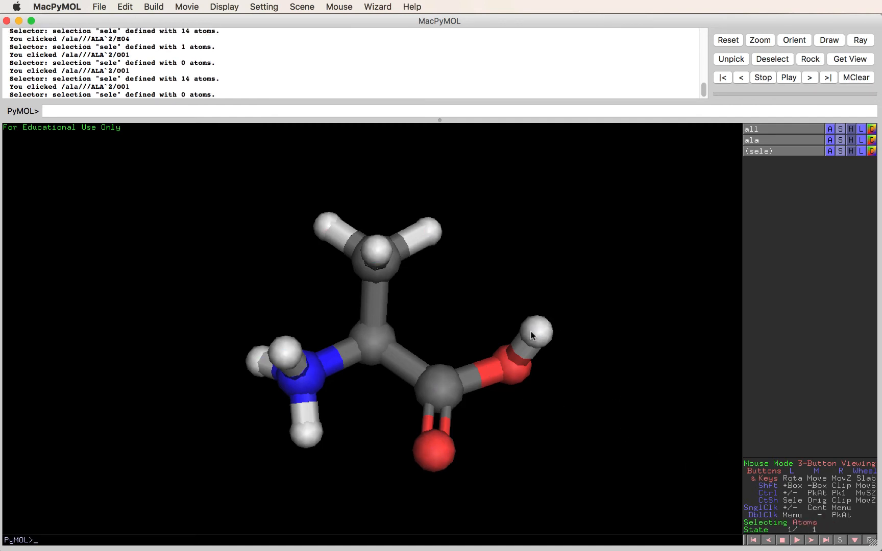
right_click(537, 331)
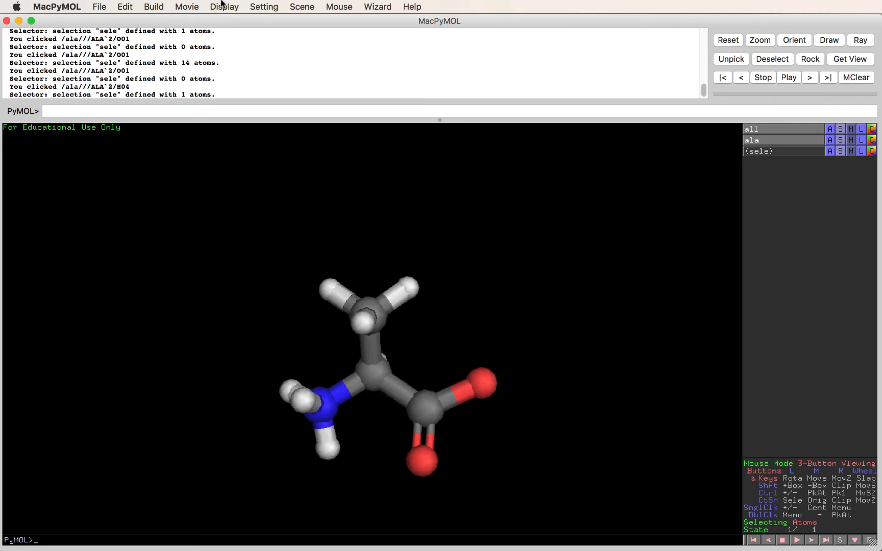
- Swap the methyl hydrogen 3HB for a carbon fragment, turning the alanine side chain into an ethyl group
click(153, 6)
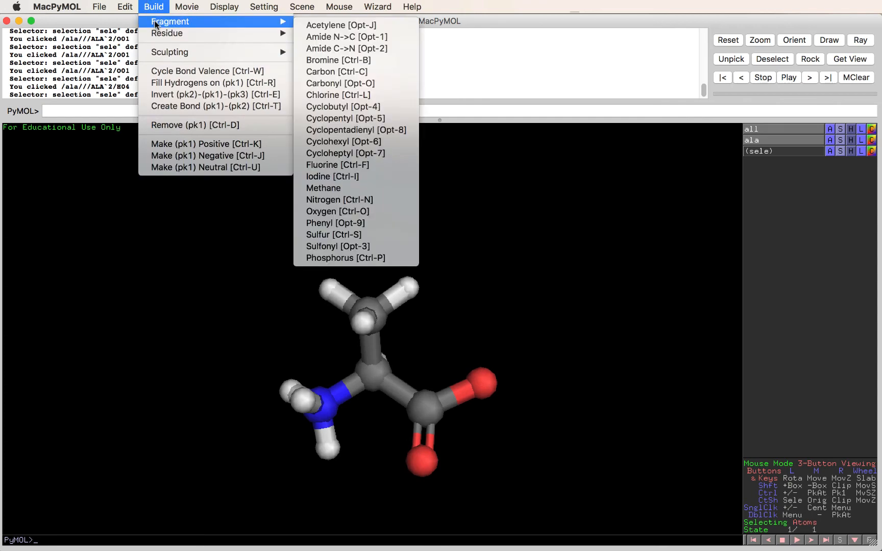
mouse_move(167, 33)
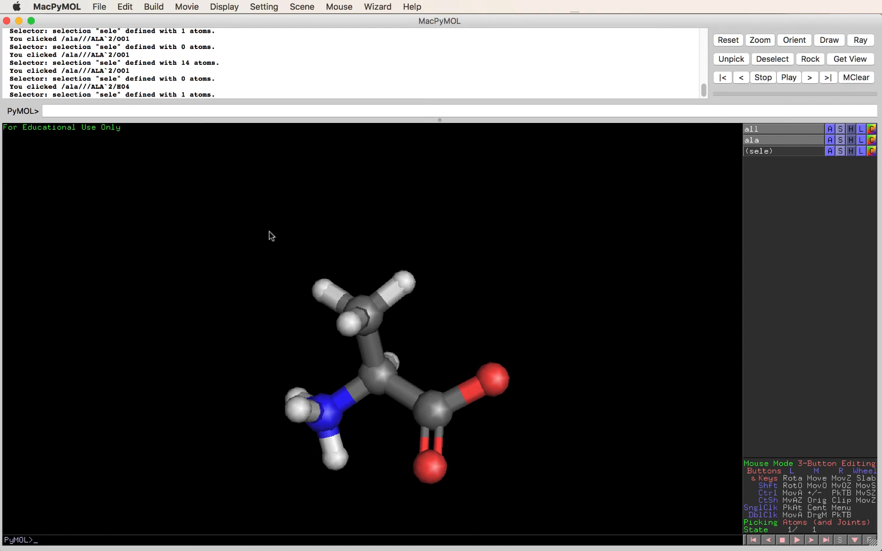
mouse_move(411, 294)
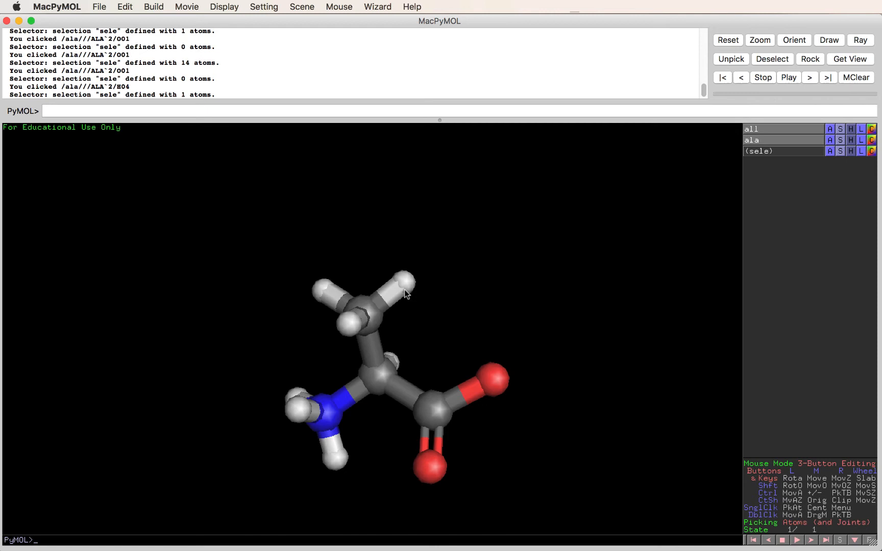
mouse_move(426, 296)
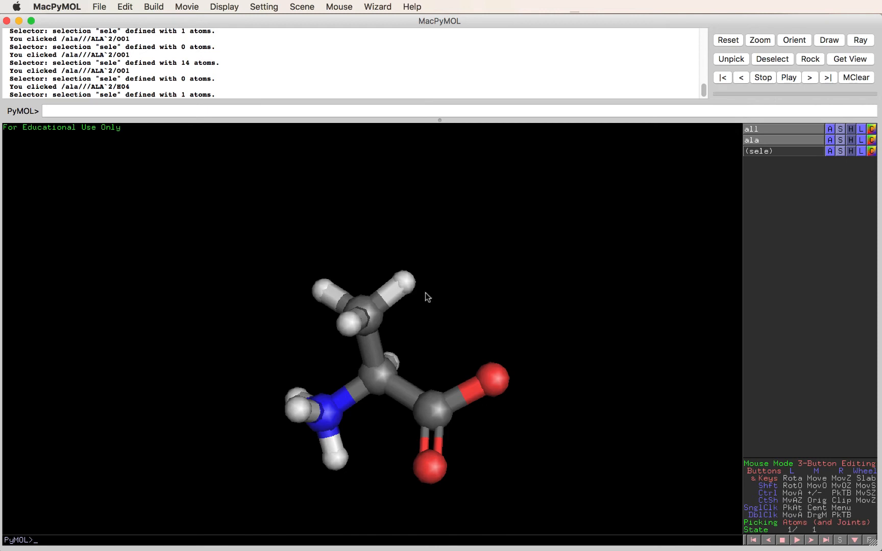
click(414, 282)
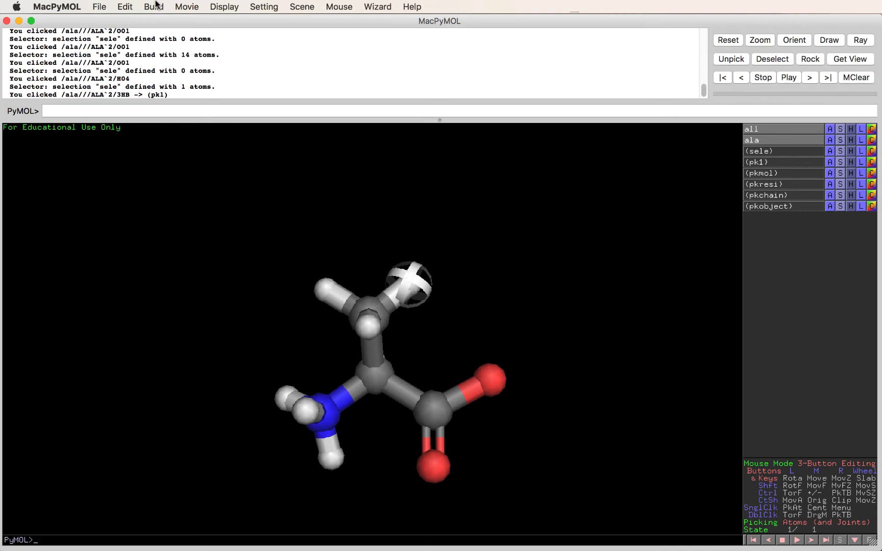
click(153, 6)
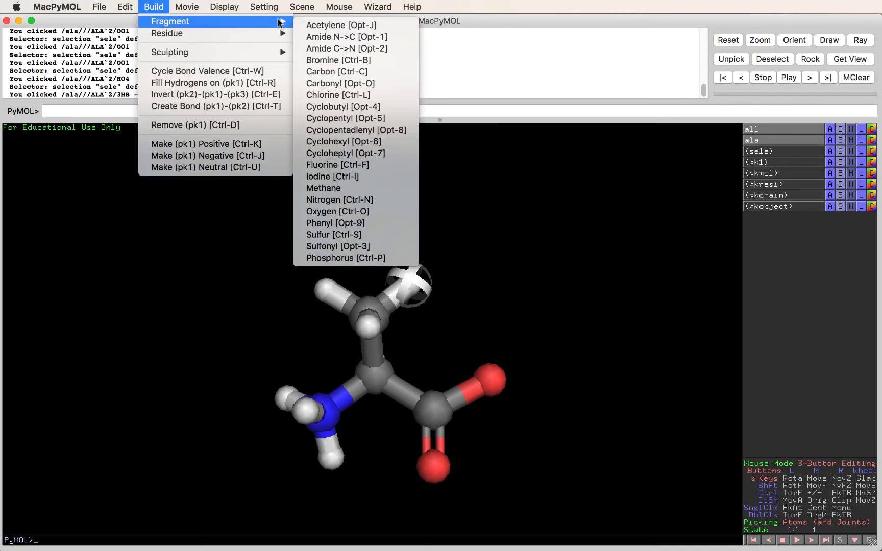
mouse_move(338, 95)
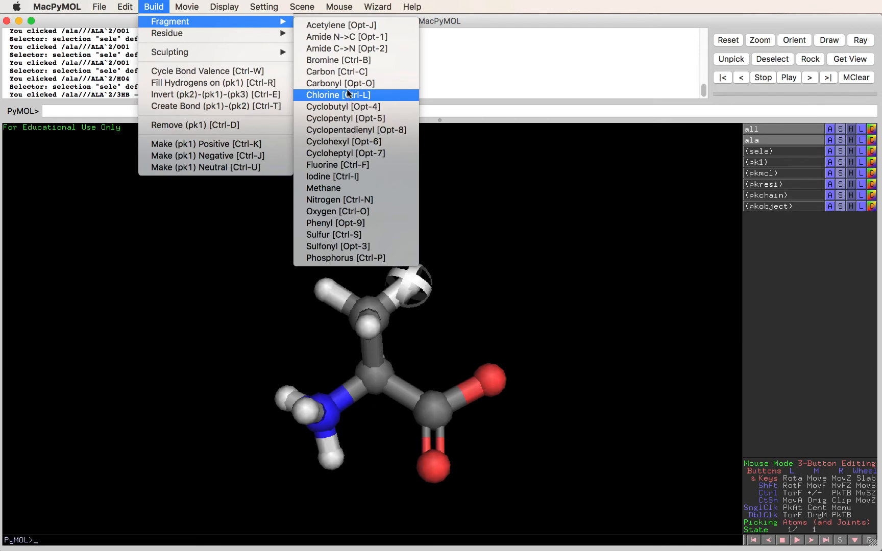
click(322, 95)
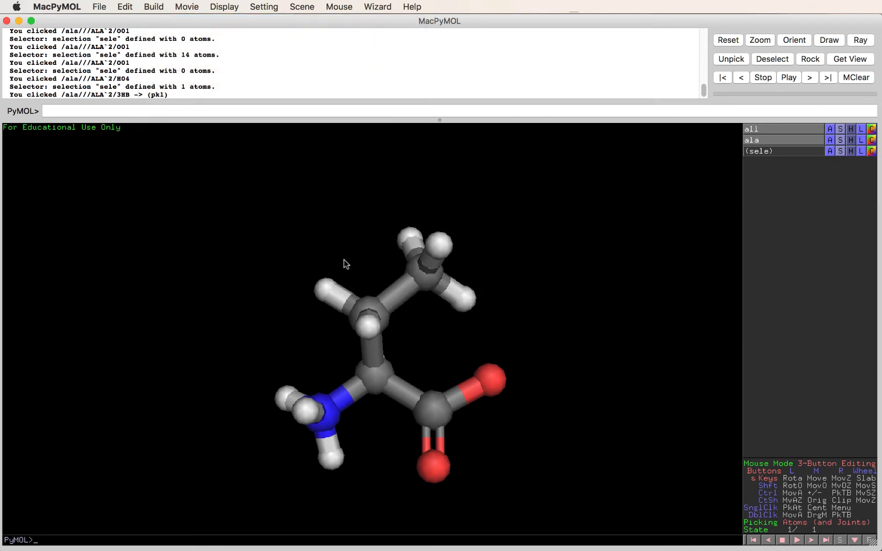
- Replace hydrogen 1HB on the beta carbon with a second carbon, then pick a hydrogen on the new carbon
click(186, 7)
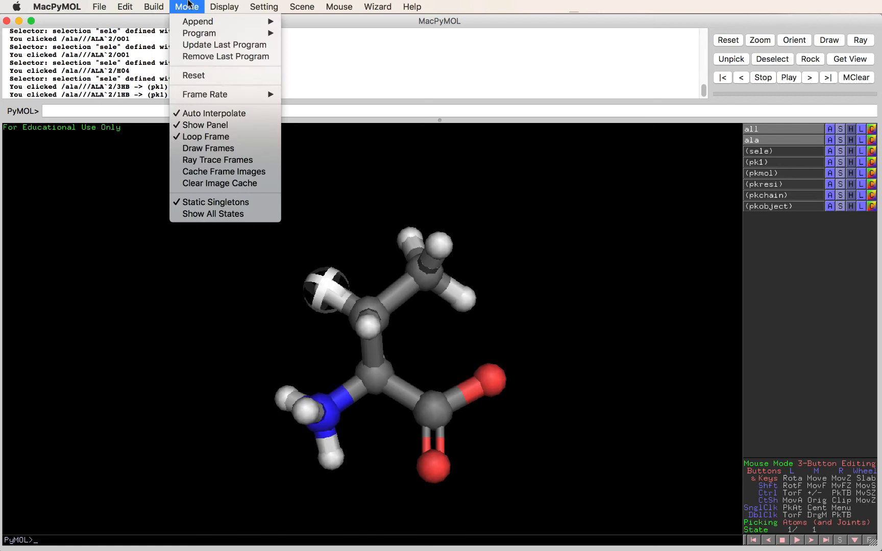
click(153, 8)
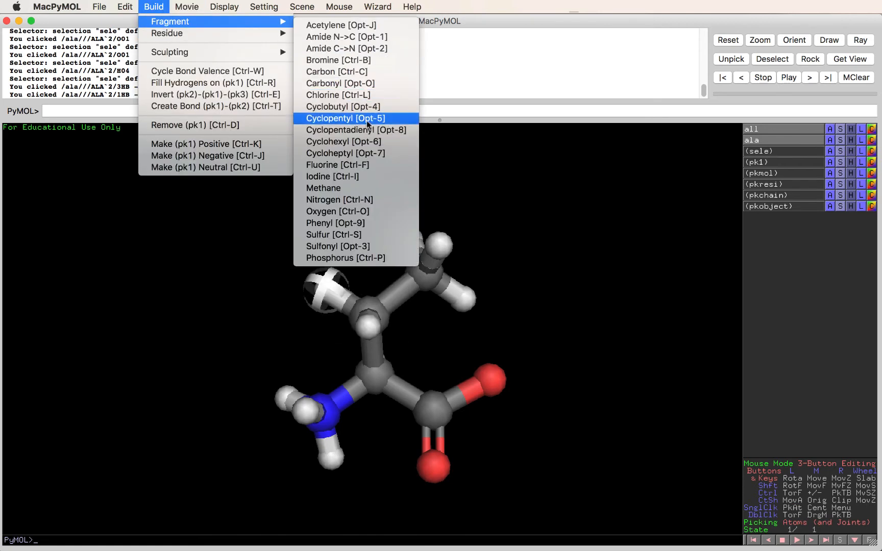
mouse_move(340, 84)
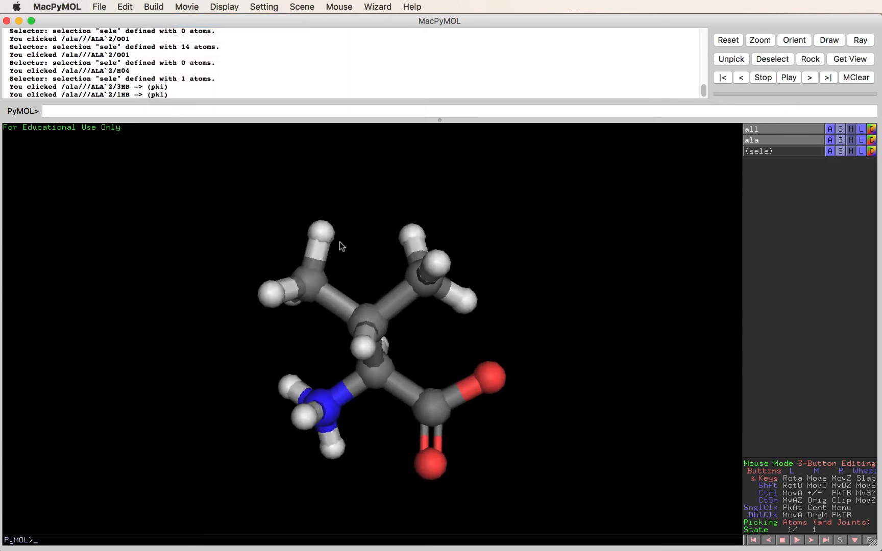
click(321, 234)
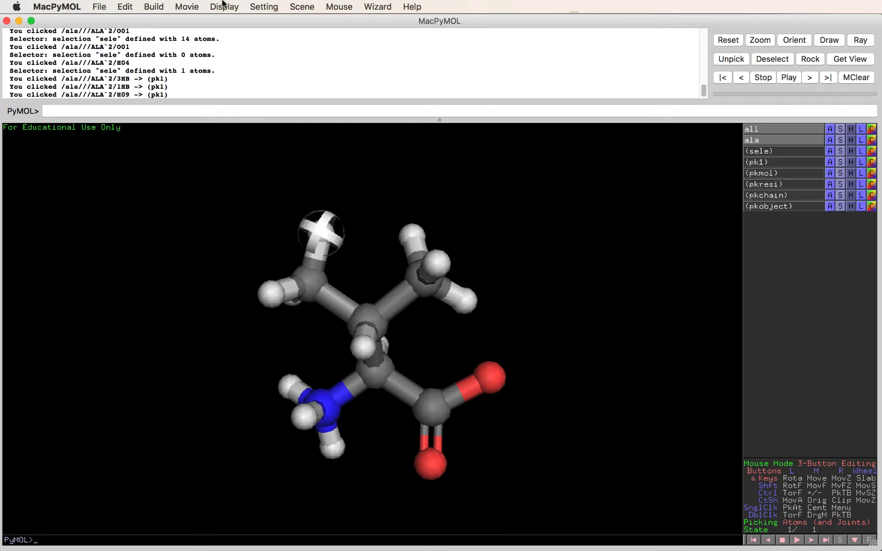
- Cap the end of the side chain with a cyclopentane fragment in place of its hydrogen
click(153, 6)
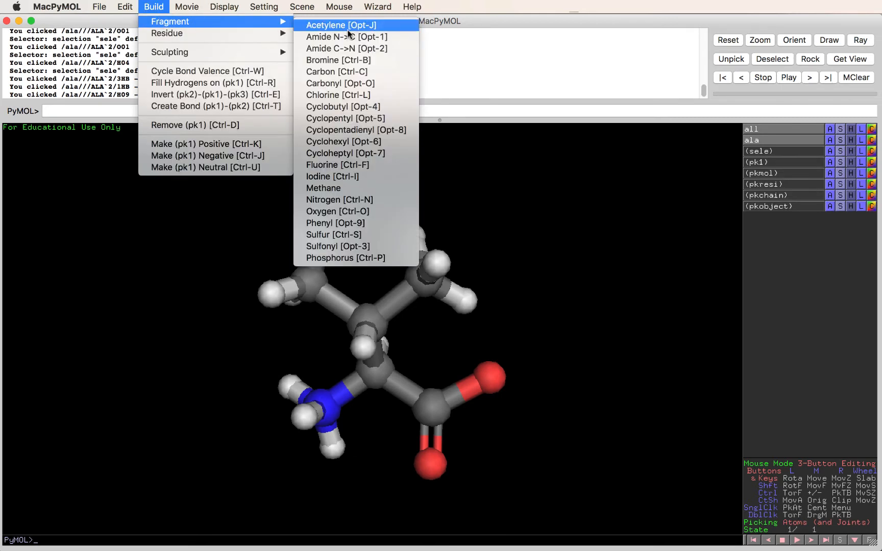
mouse_move(338, 95)
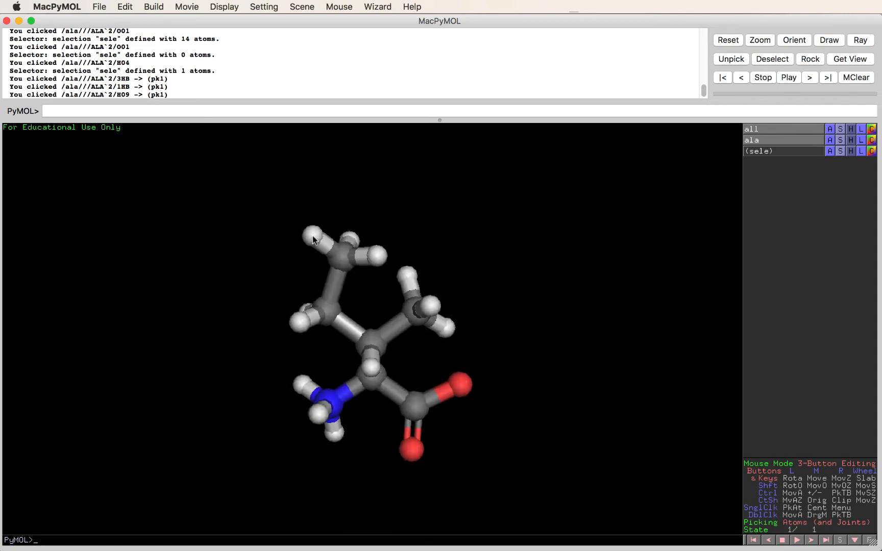
click(330, 273)
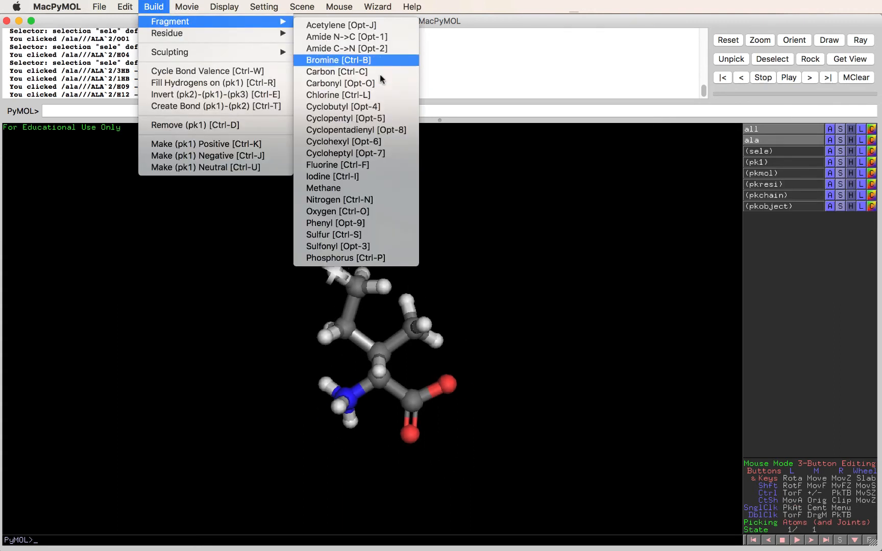
mouse_move(338, 246)
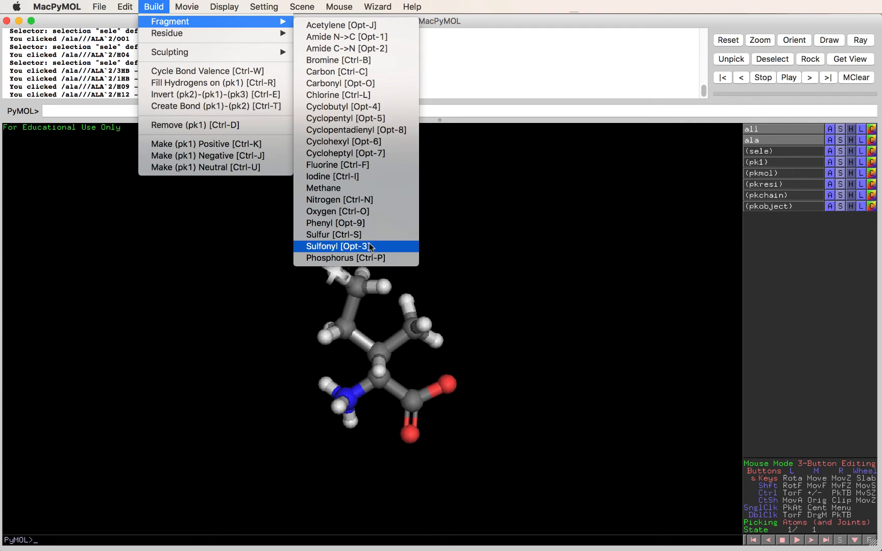
mouse_move(345, 258)
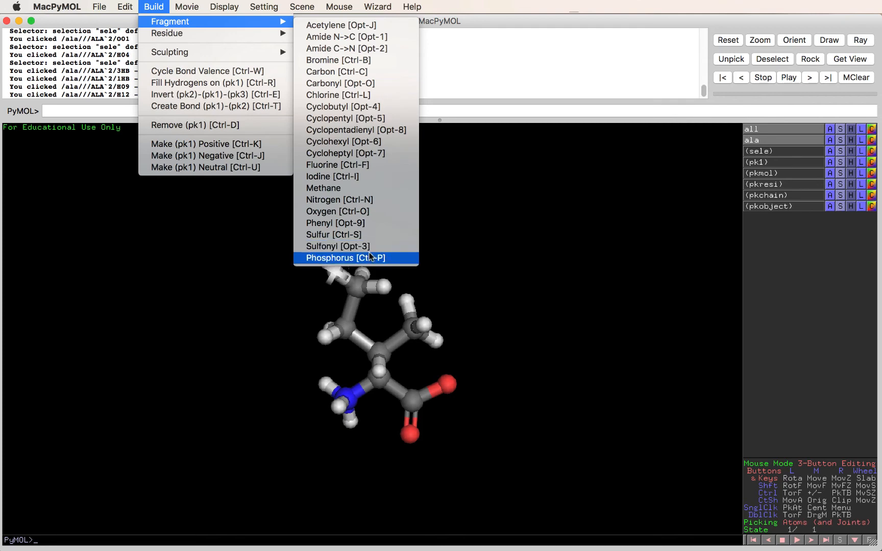
click(345, 257)
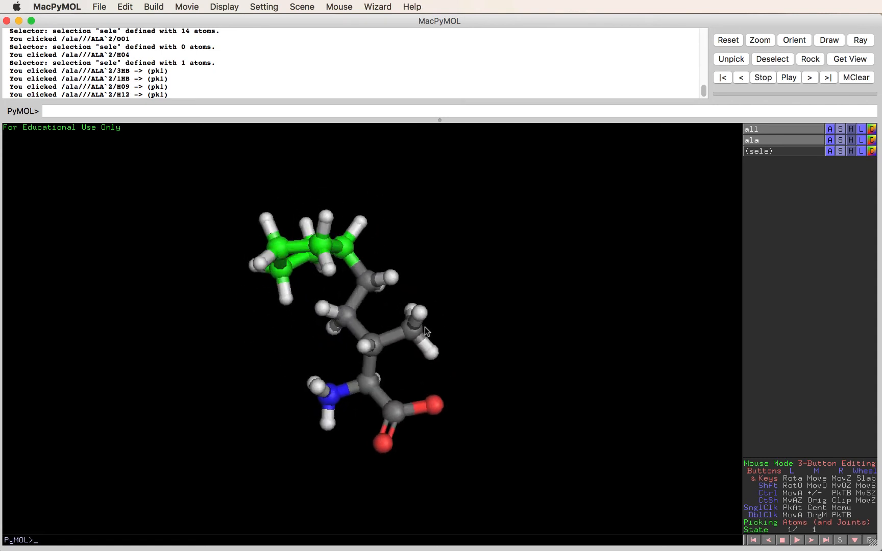
- Substitute fluorine and iodine for hydrogens on the other side-chain carbon, then attach a carbon ring fragment
click(426, 332)
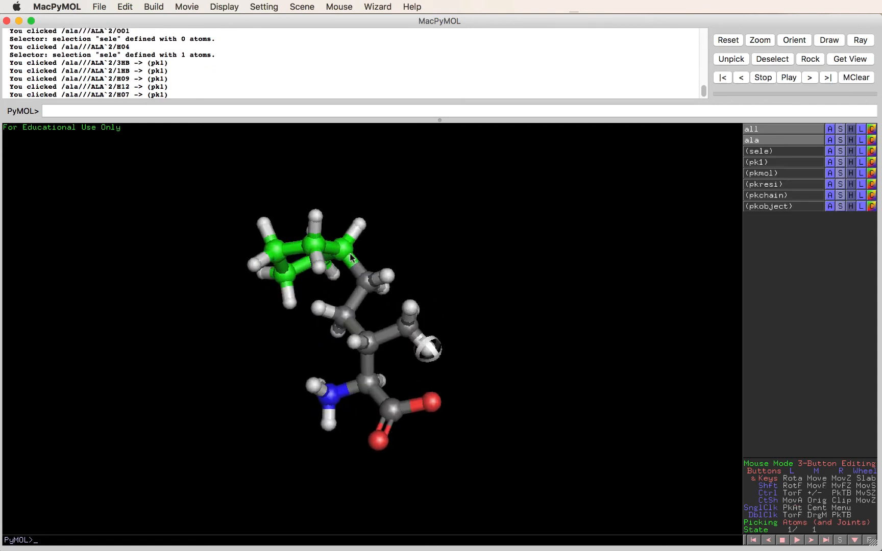
click(153, 6)
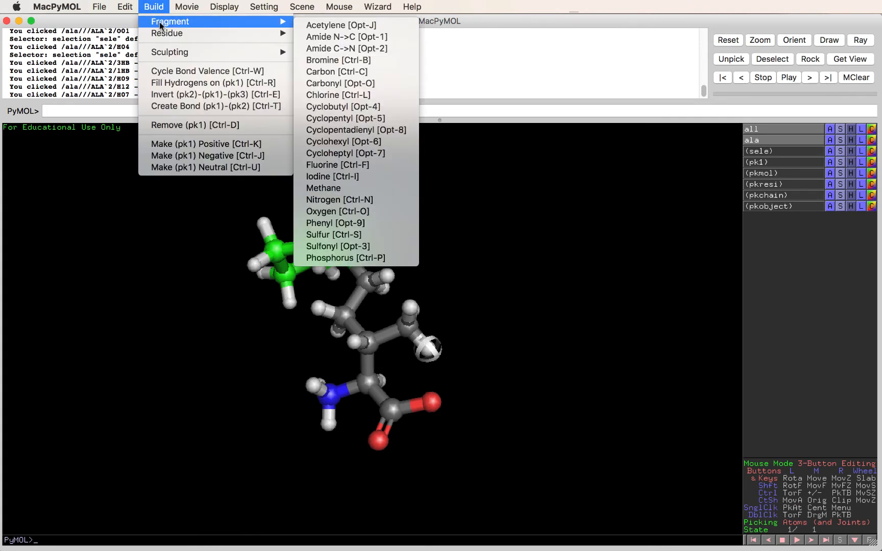
mouse_move(338, 164)
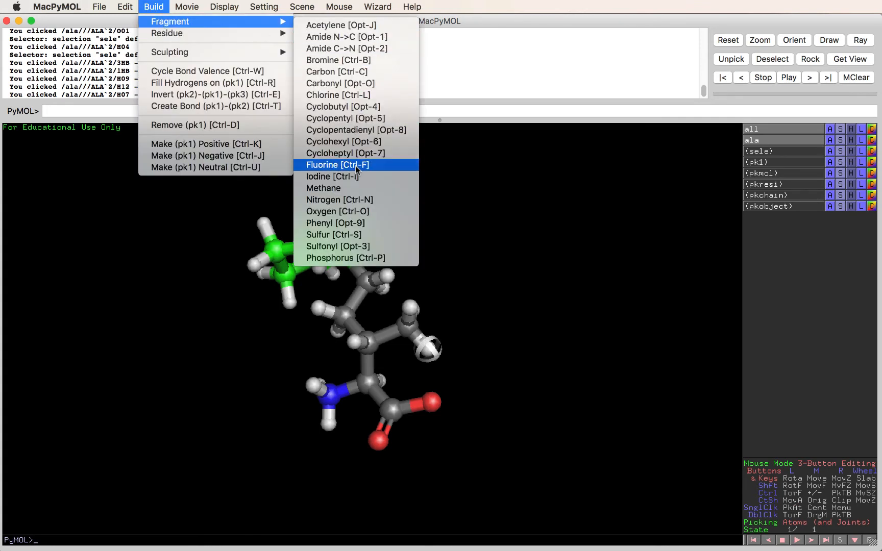
click(338, 165)
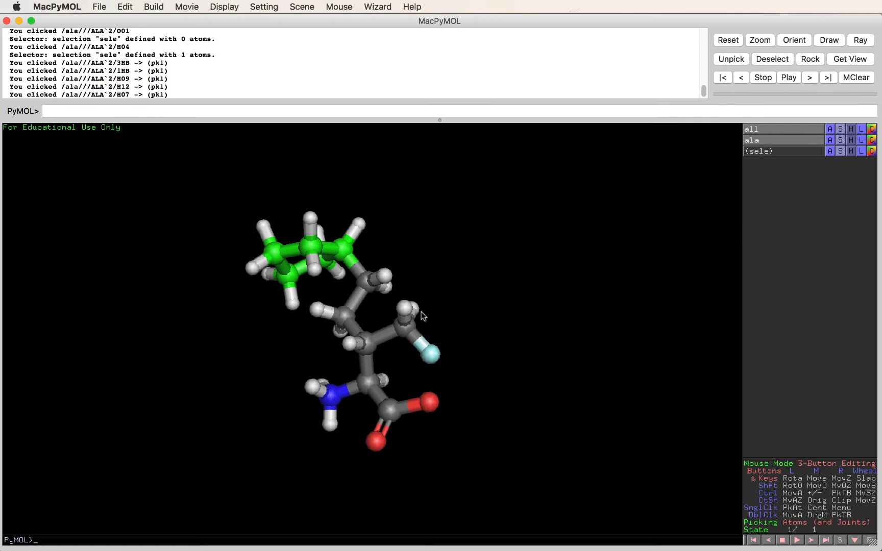
click(153, 8)
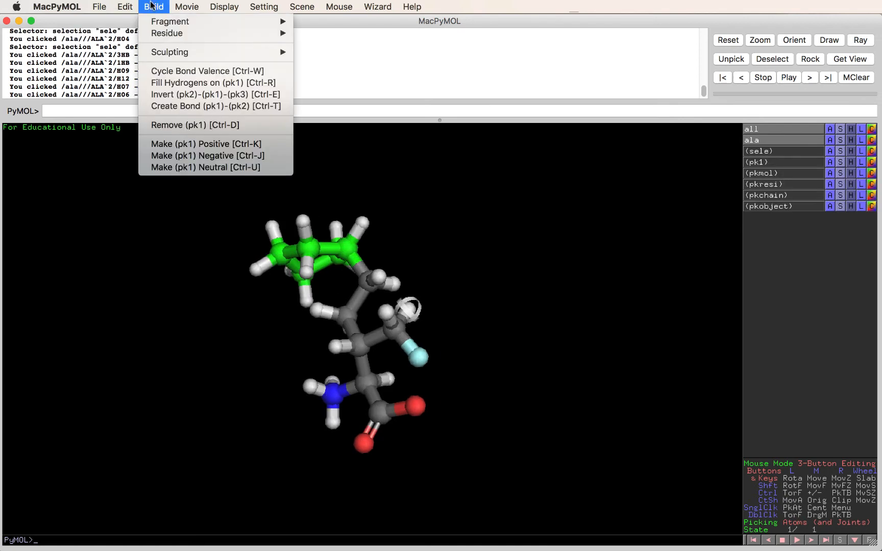
mouse_move(169, 22)
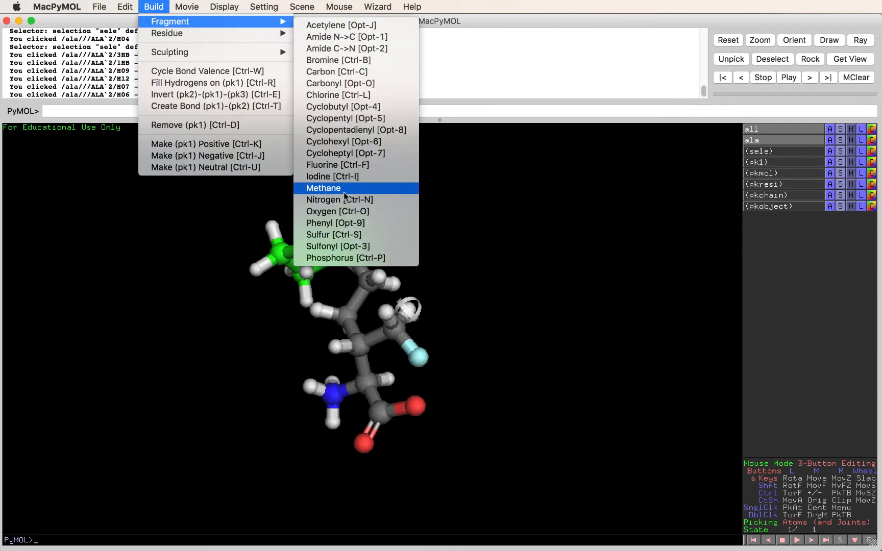
click(332, 176)
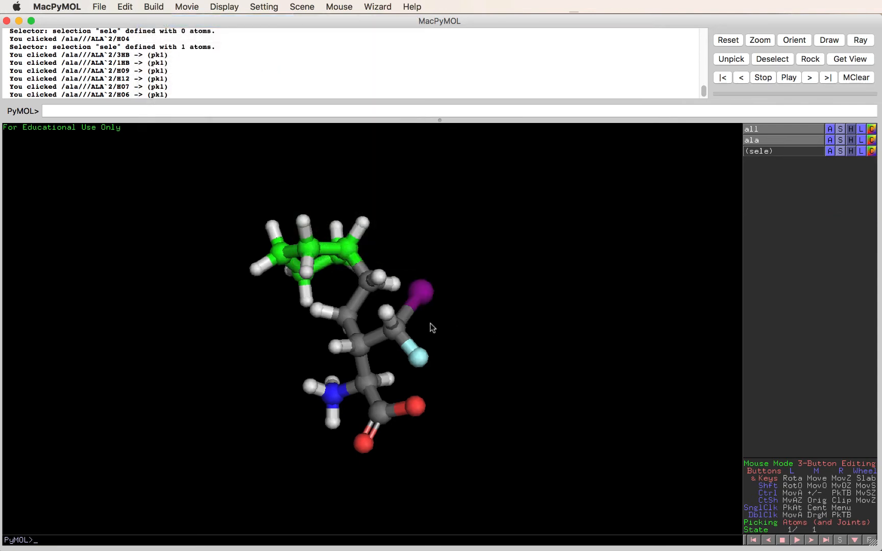
click(153, 7)
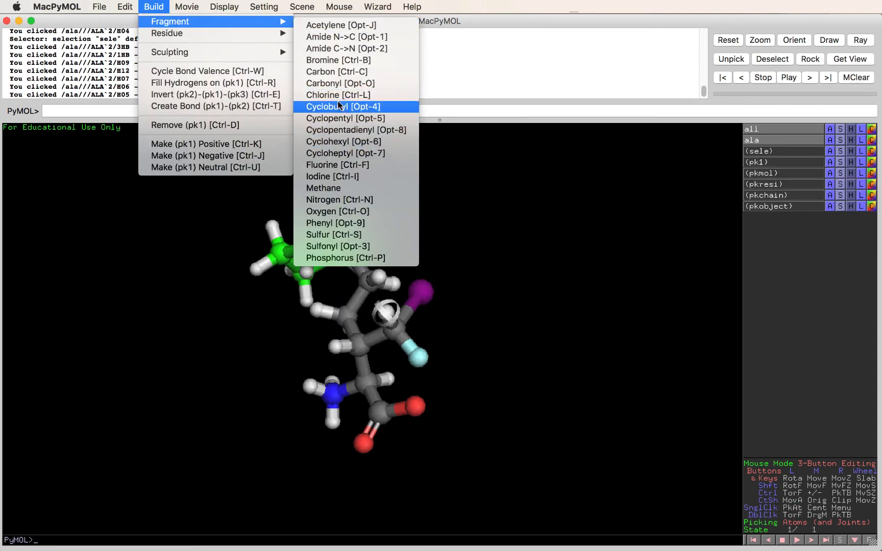
click(343, 106)
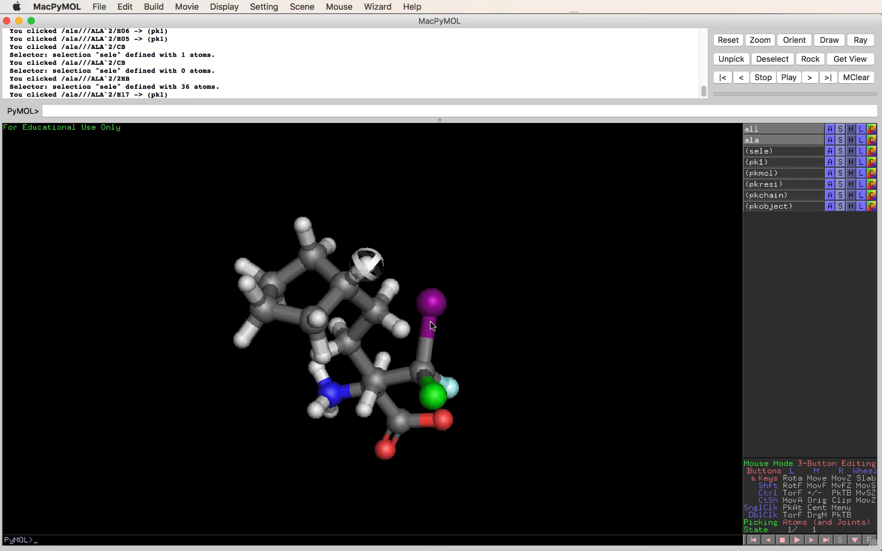
- Attach a sulfonyl group at a picked ring hydrogen, alongside the fluorine, iodine and chlorine substituents
click(153, 6)
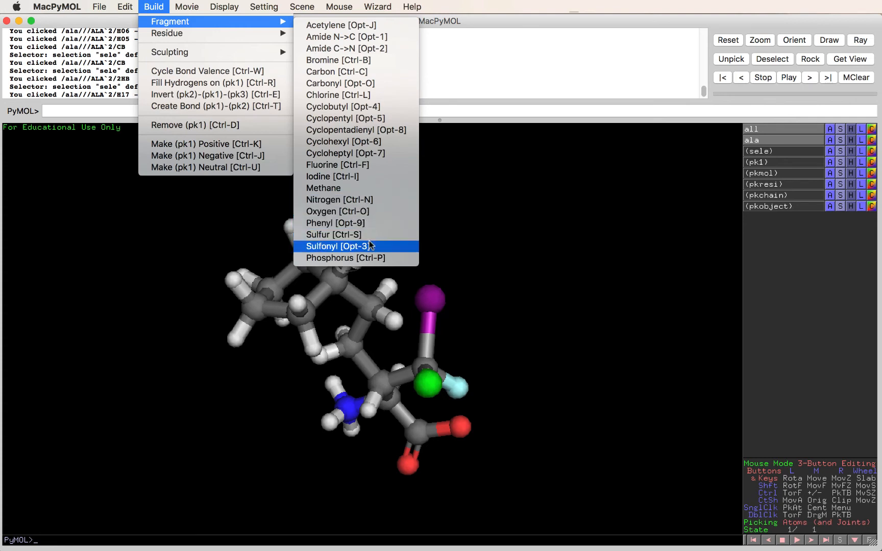
click(339, 246)
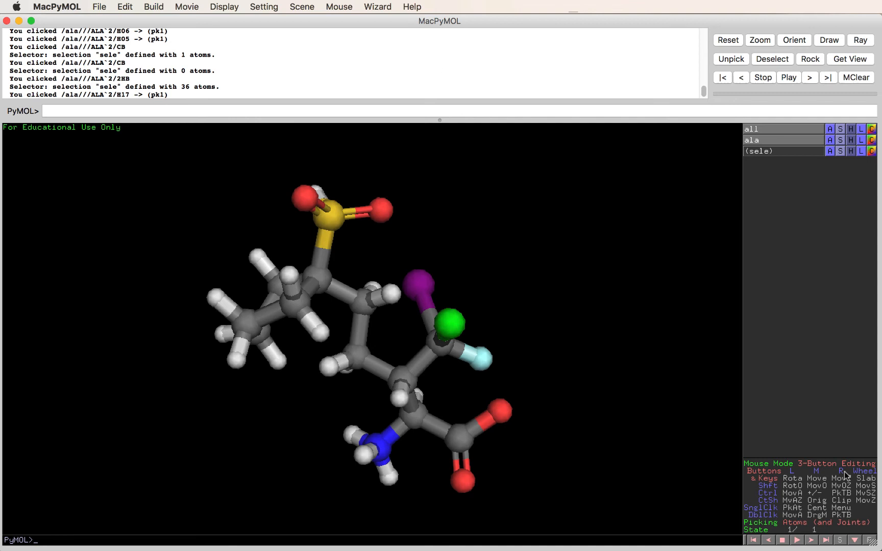
mouse_move(522, 359)
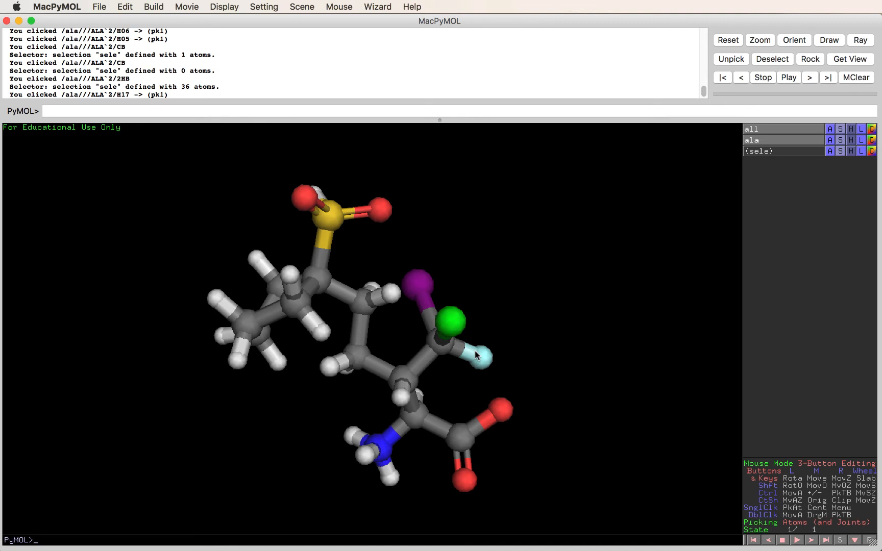
mouse_move(433, 322)
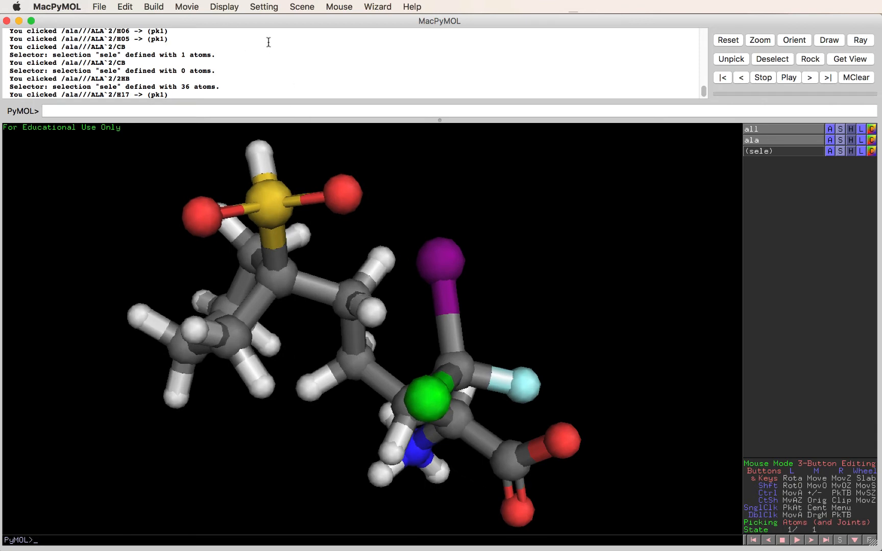
- Set sphere_scale to 1.0 in Edit All so the amino acid shows as full space-filling spheres
click(263, 7)
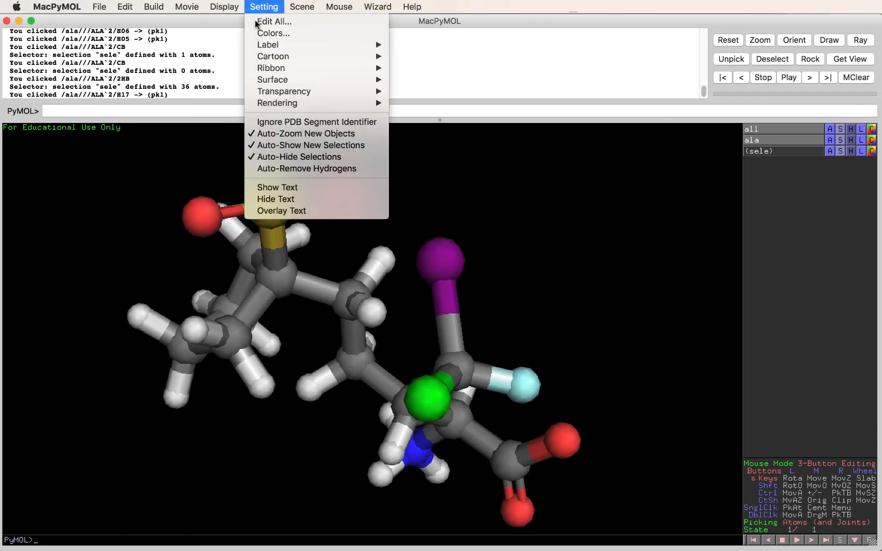
click(274, 21)
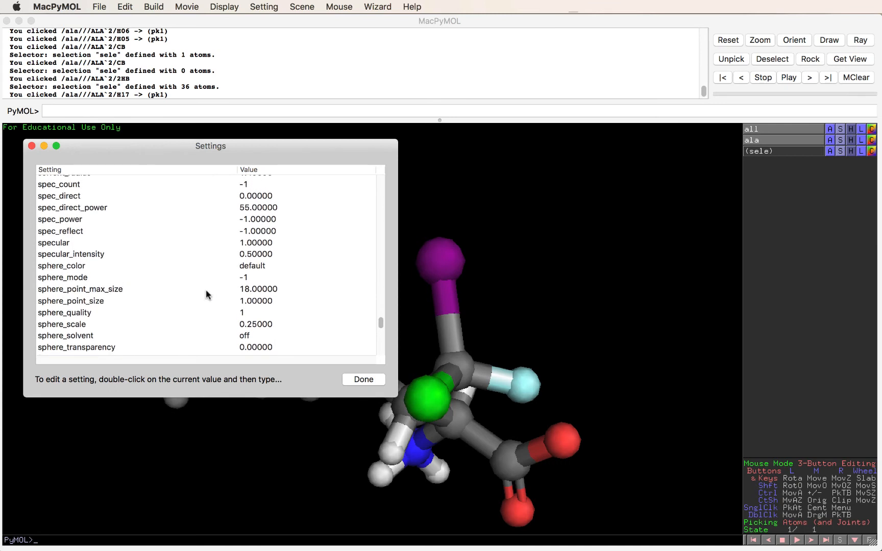
double_click(256, 324)
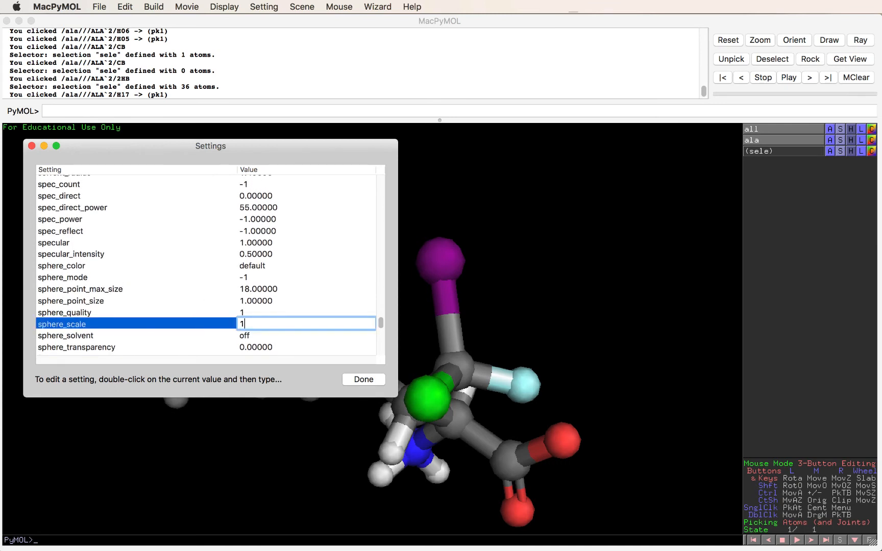
key(Return)
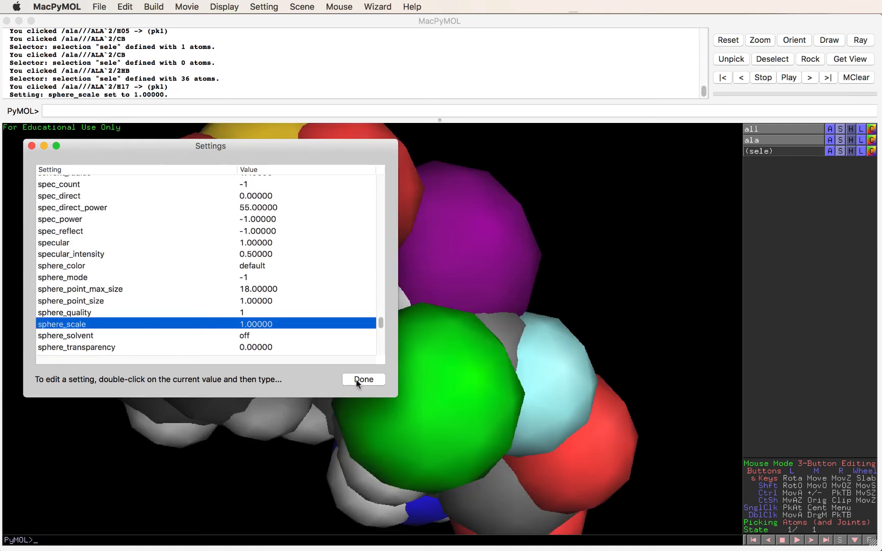
click(364, 379)
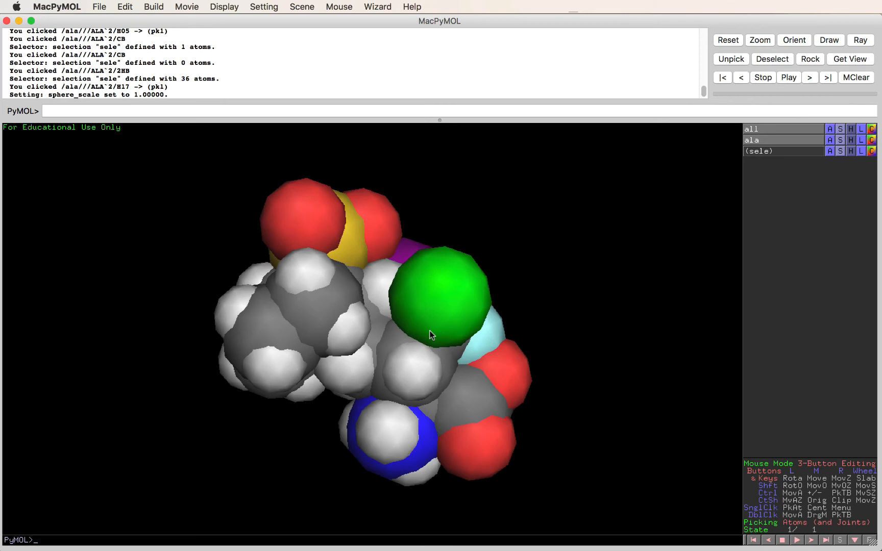
- Lower sphere_scale again in Edit All so the molecule returns to a compact ball-and-stick look
click(264, 7)
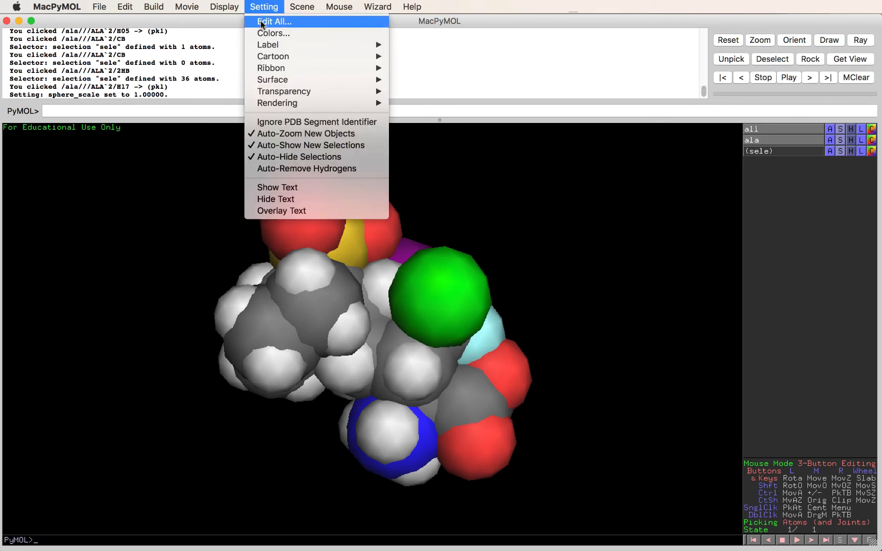
click(274, 22)
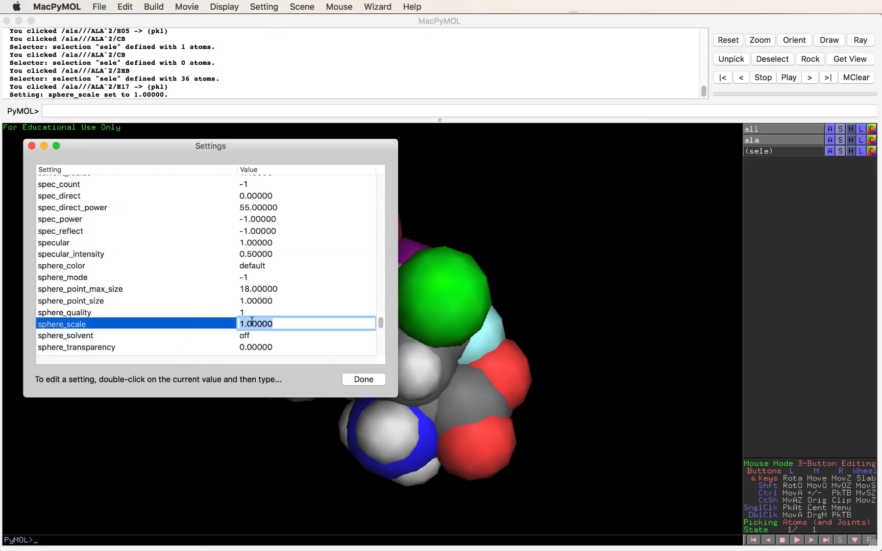
text(.1)
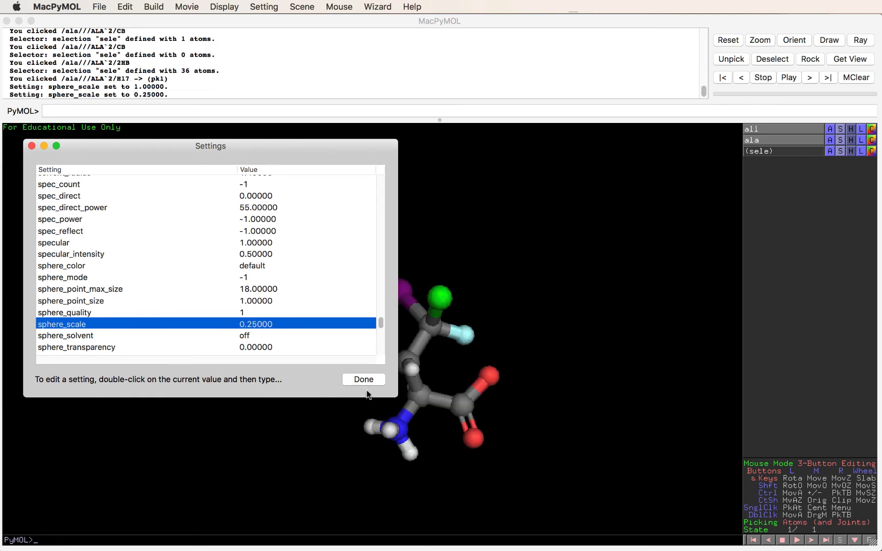
click(363, 379)
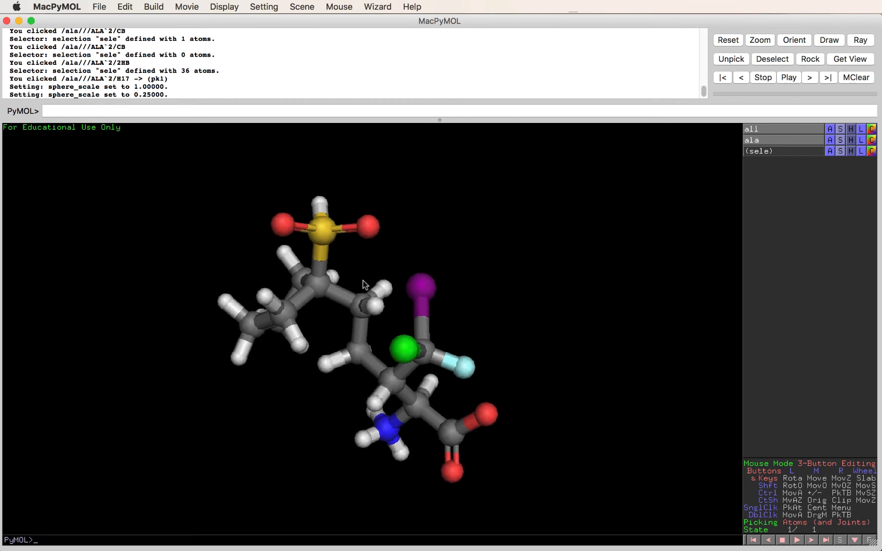
click(153, 7)
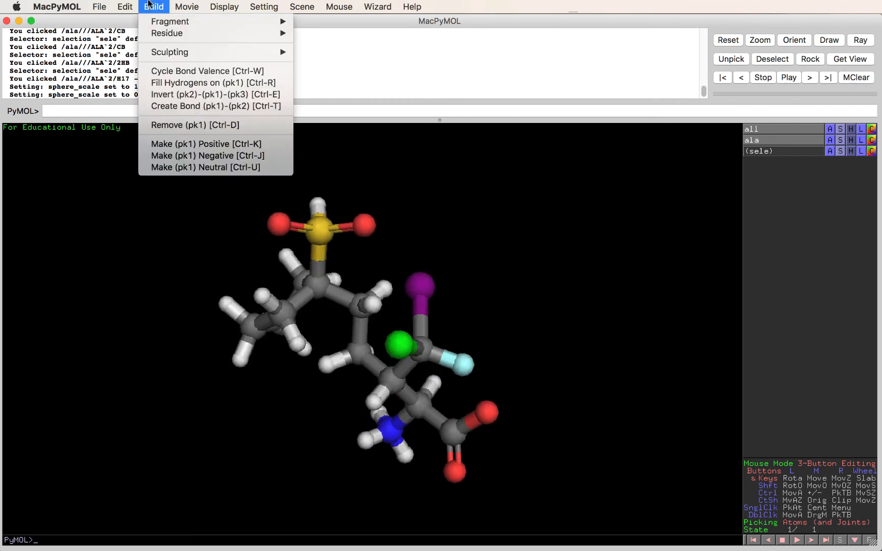
- Enable and activate sculpting from the Build menu so the crowded molecule relaxes into a new conformation
click(223, 8)
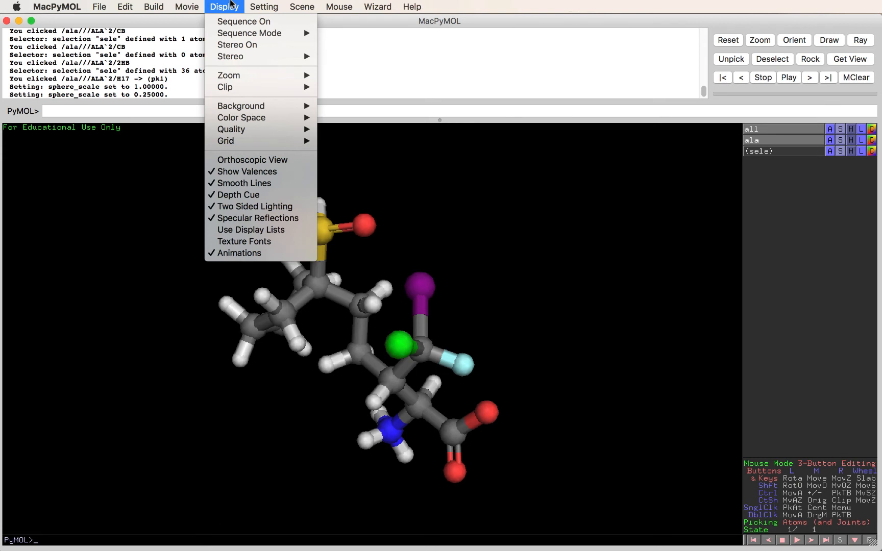
click(154, 7)
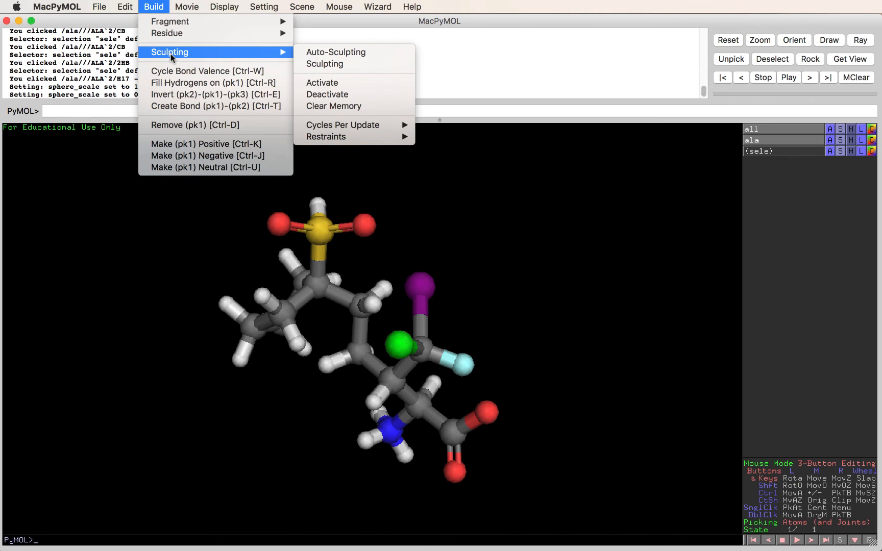
mouse_move(325, 63)
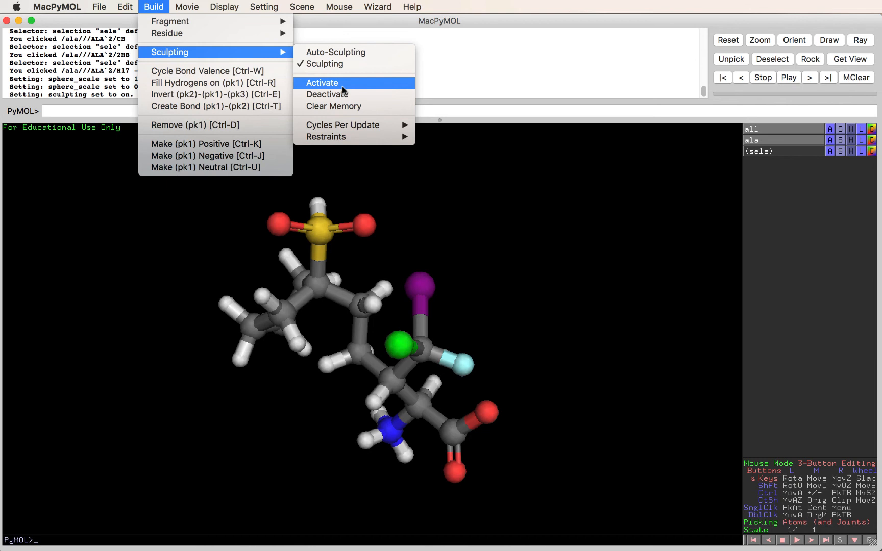
click(321, 83)
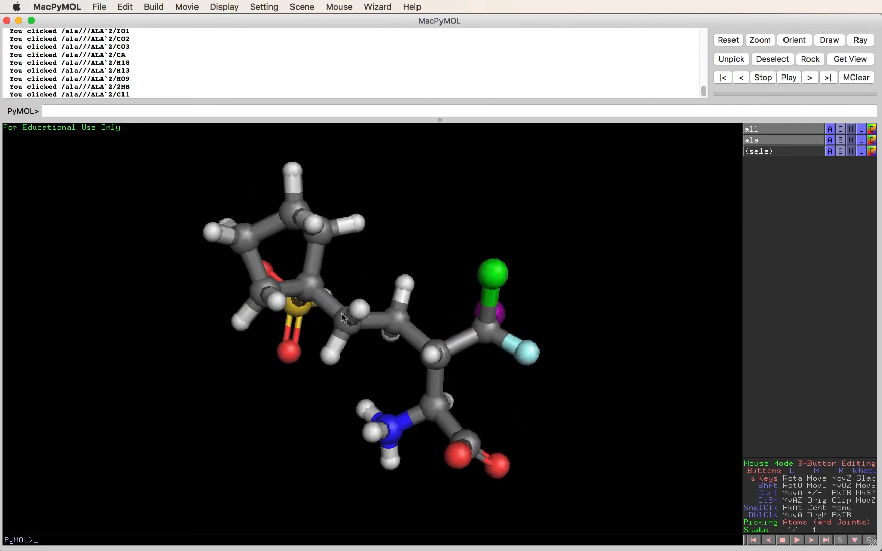
- Pick and nudge ring and side-chain atoms while sculpting runs so the conformation settles further
click(430, 397)
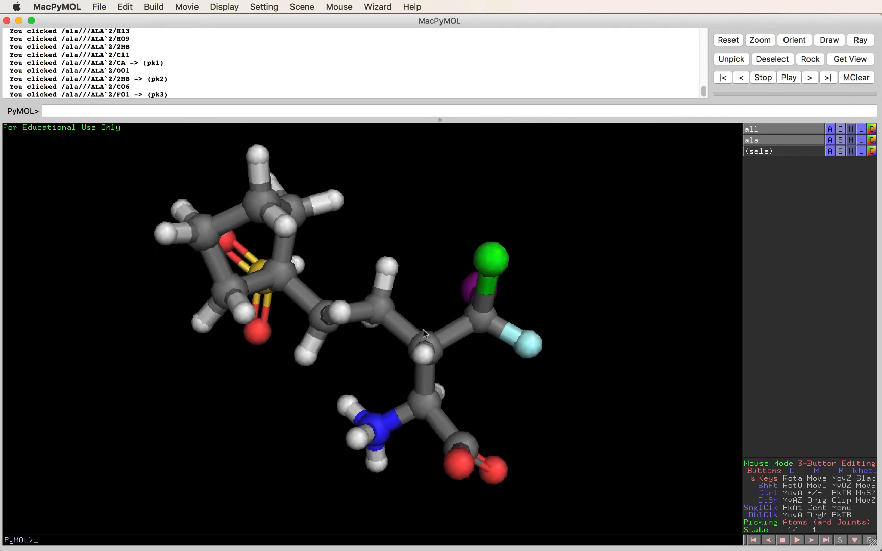
click(293, 274)
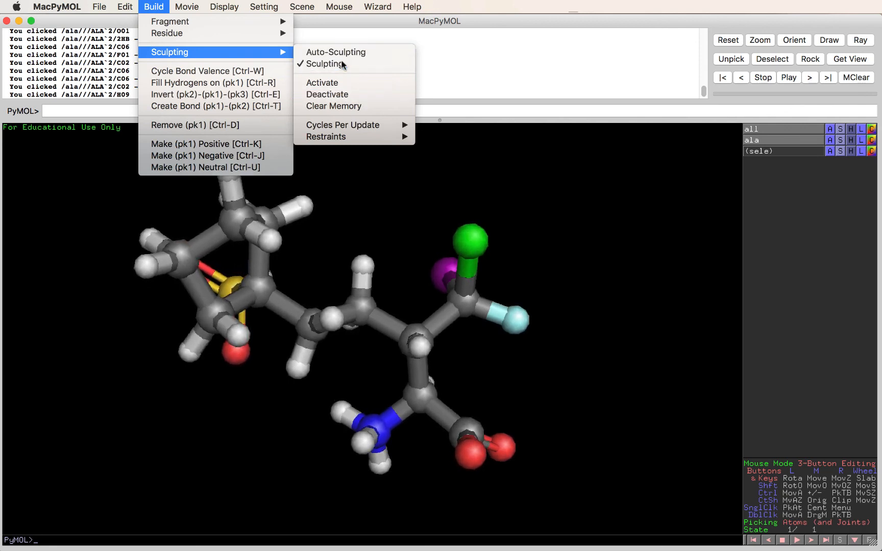
- Uncheck Sculpting, leaving the amino acid in its relaxed, clash-free conformation
click(325, 63)
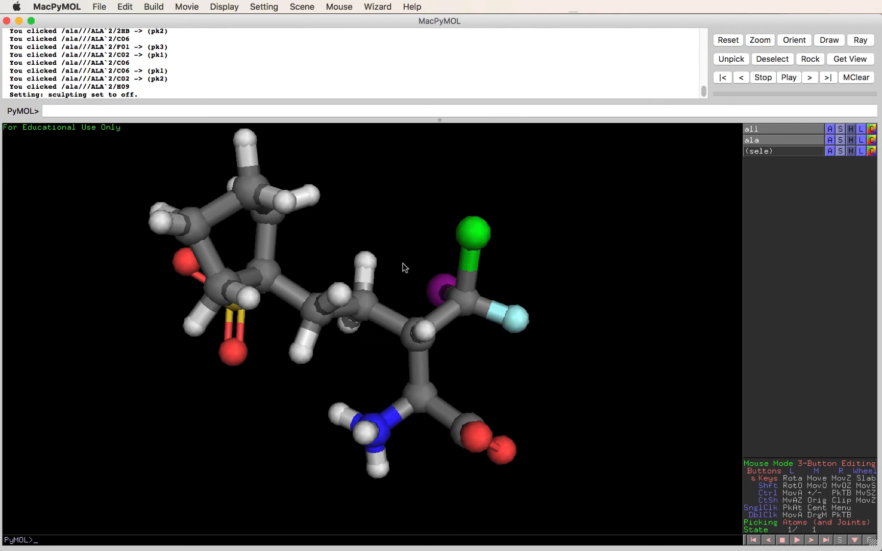
mouse_move(382, 294)
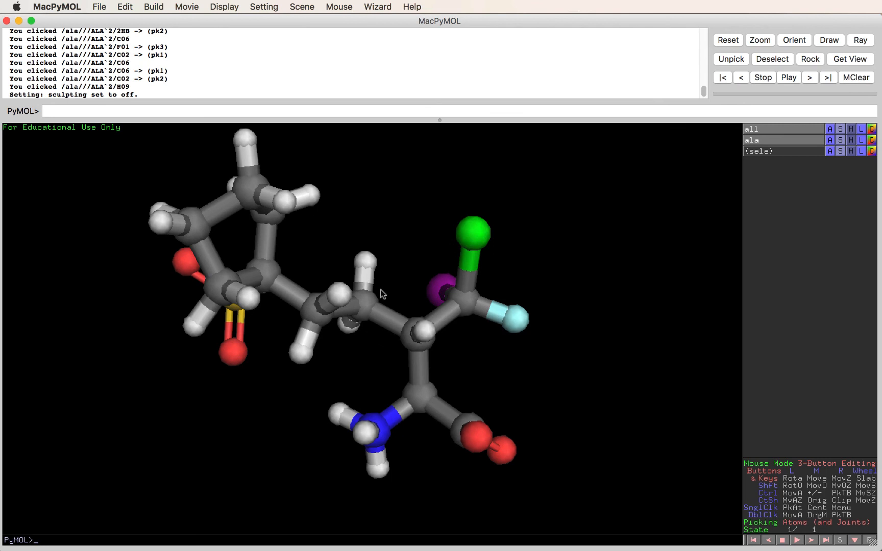